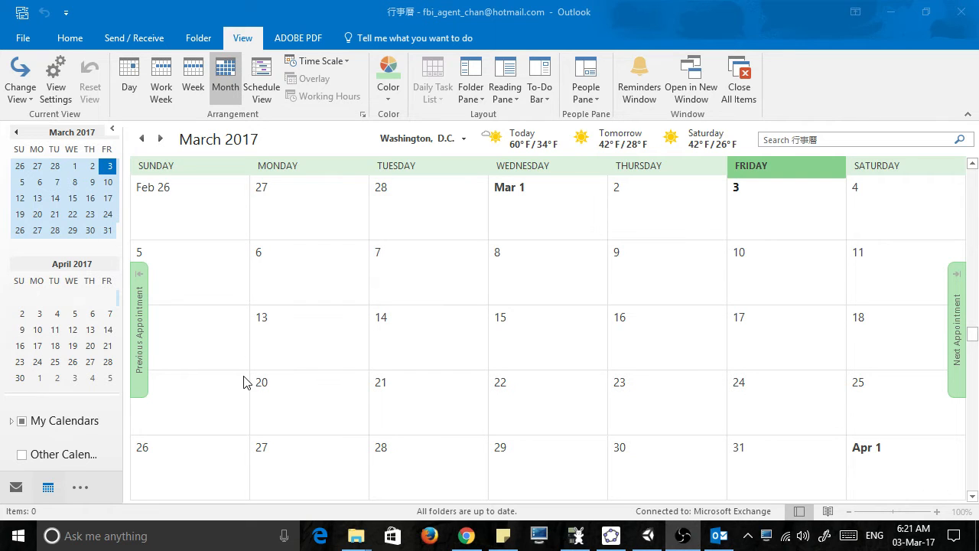
mouse_move(276, 346)
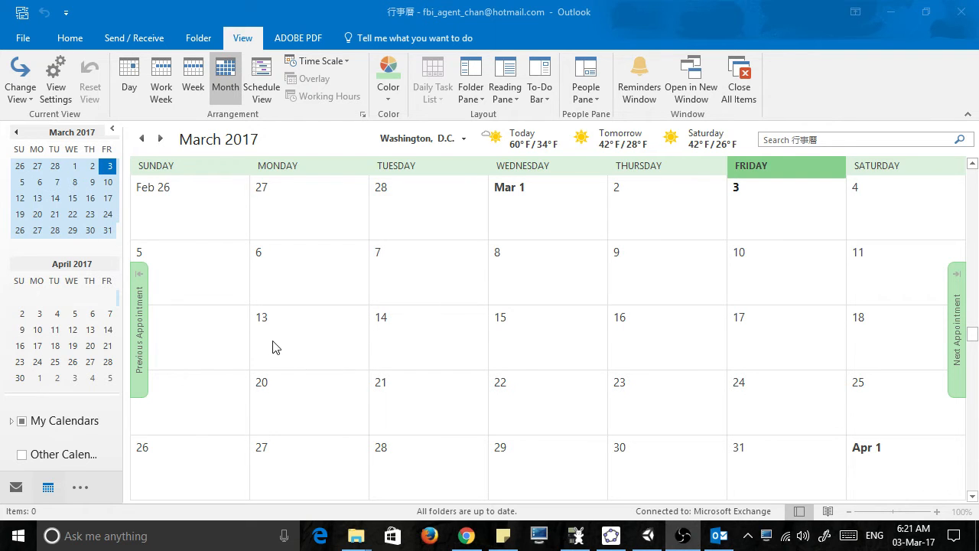
mouse_move(284, 364)
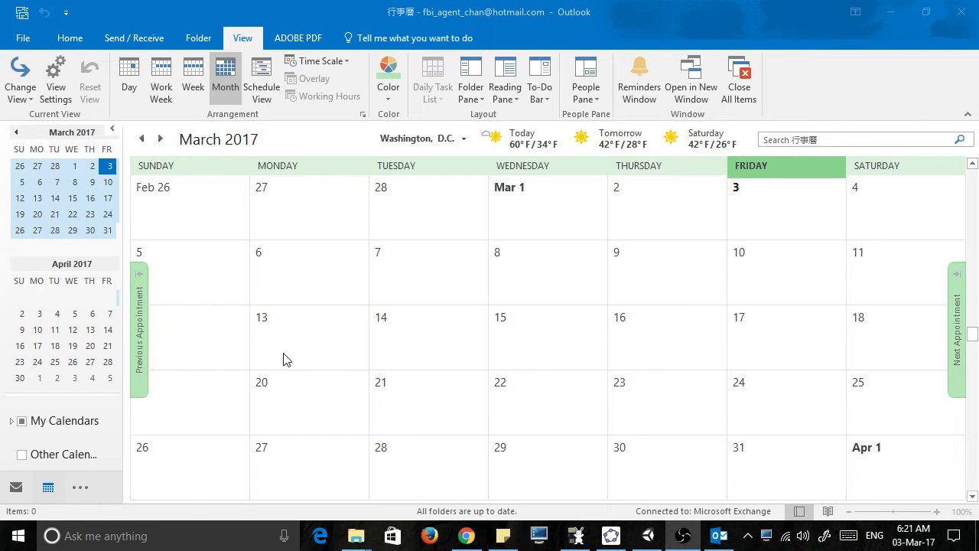
mouse_move(322, 230)
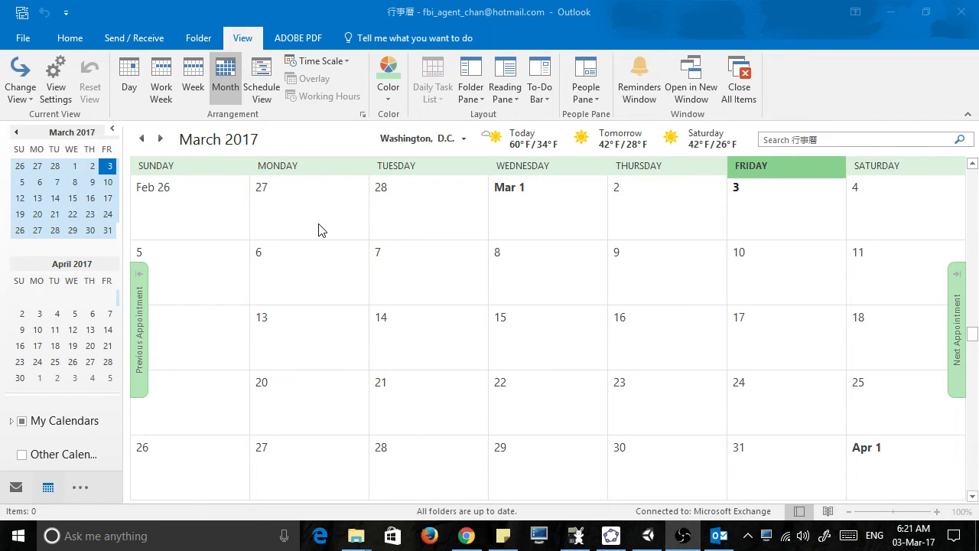
mouse_move(759, 207)
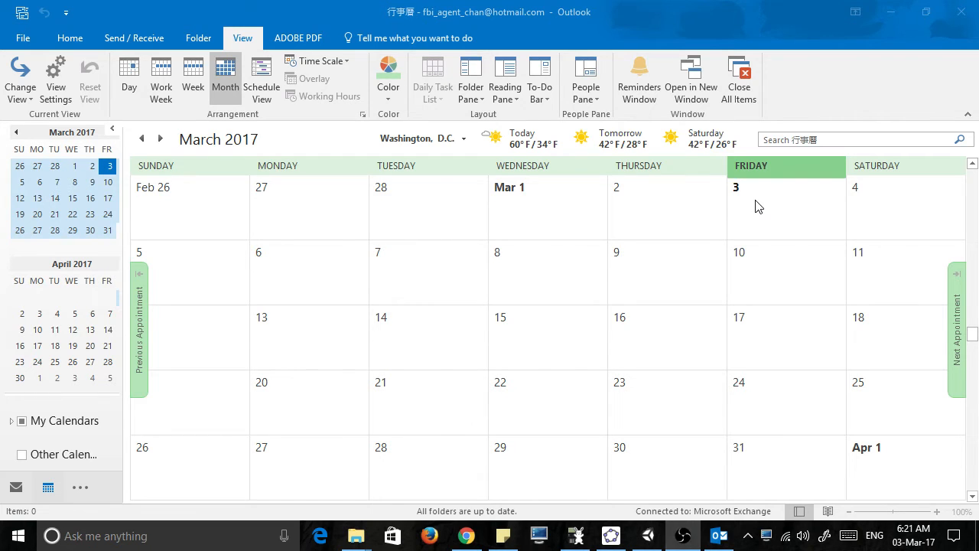
Create a 'Basketball training' appointment recurring weekly every 3 weeks on Friday and save it
right_click(773, 206)
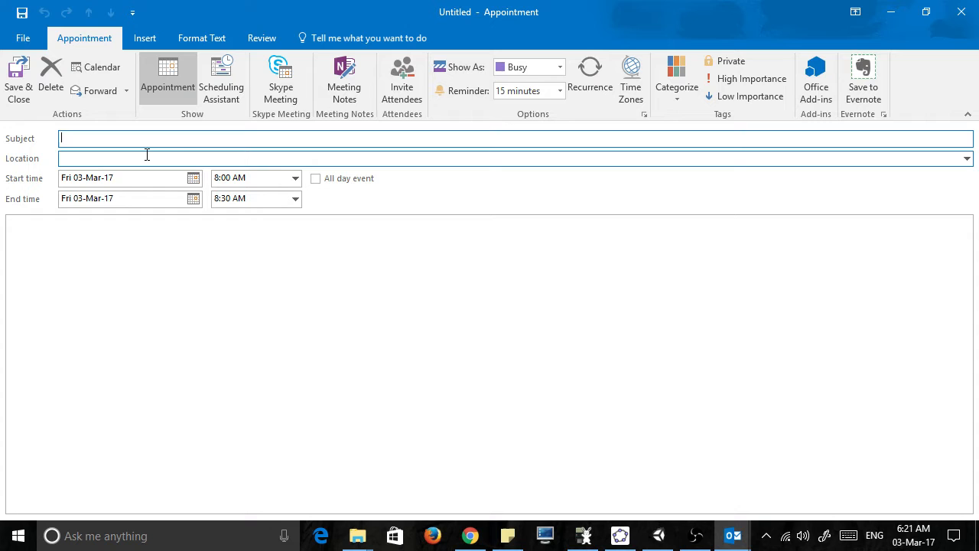
text(Basketball training)
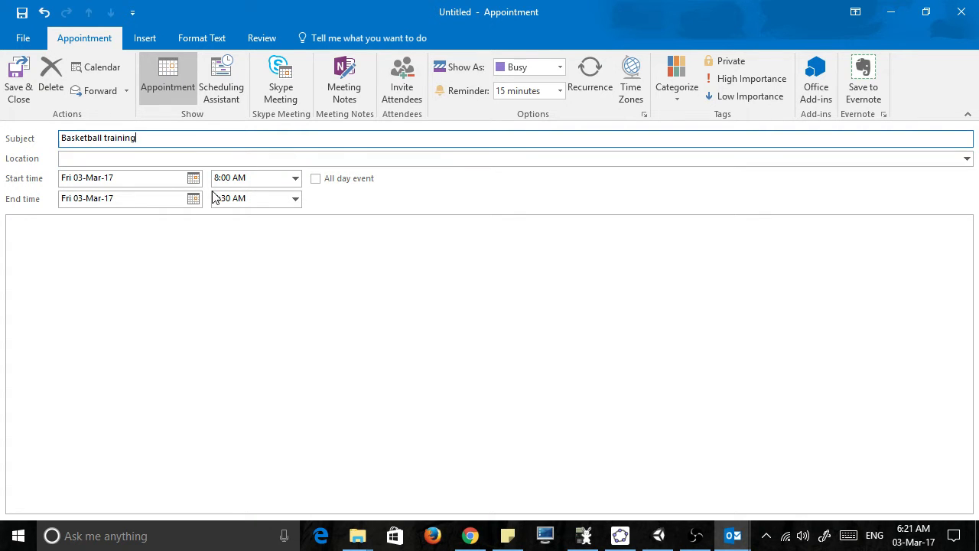
mouse_move(475, 190)
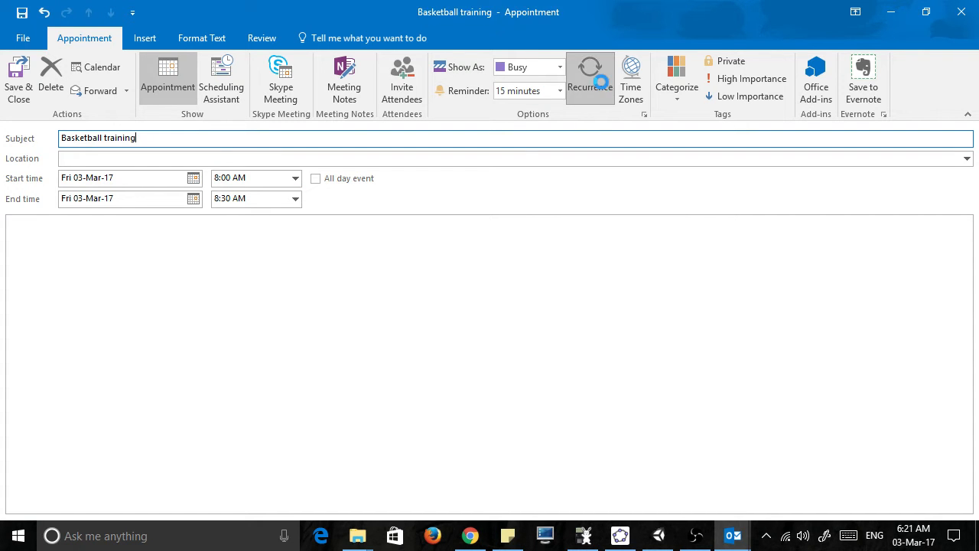
click(591, 76)
text(3)
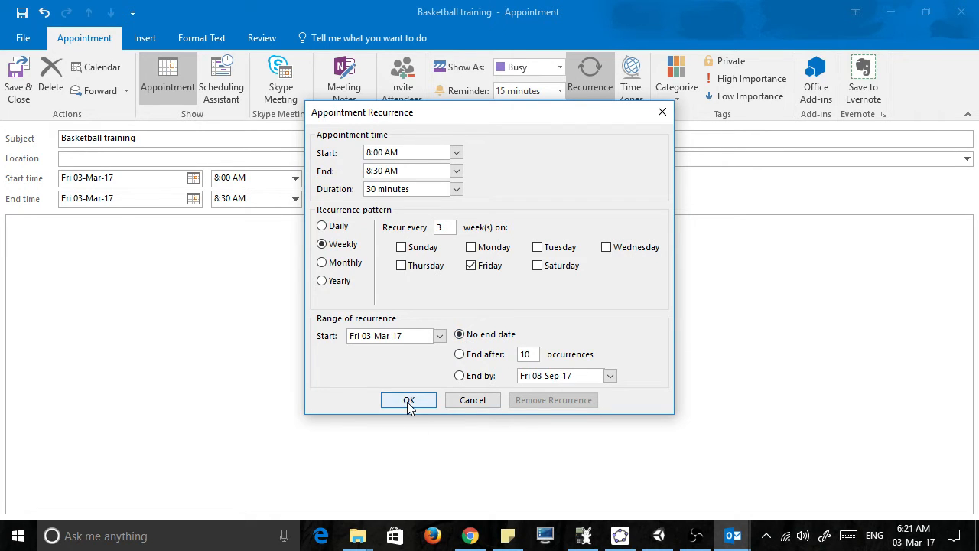
click(409, 401)
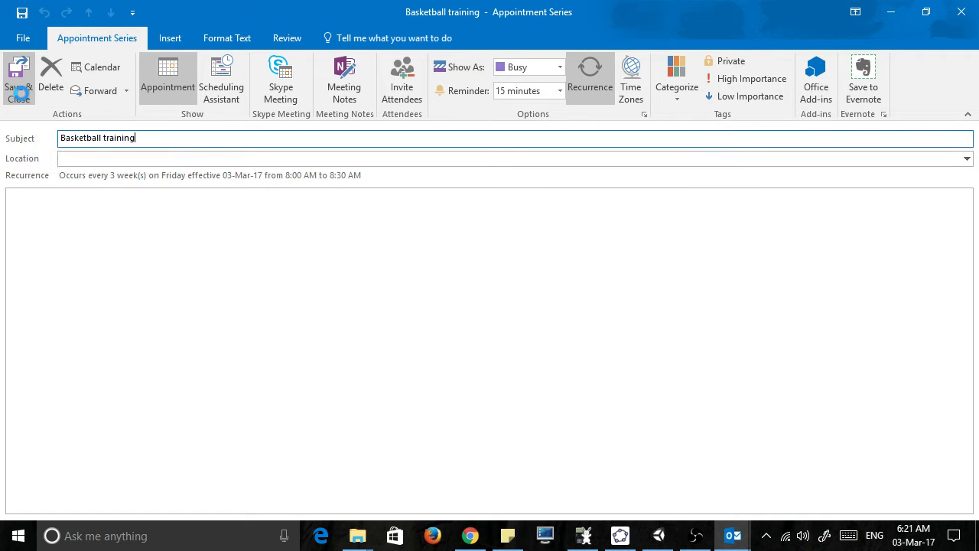
click(18, 77)
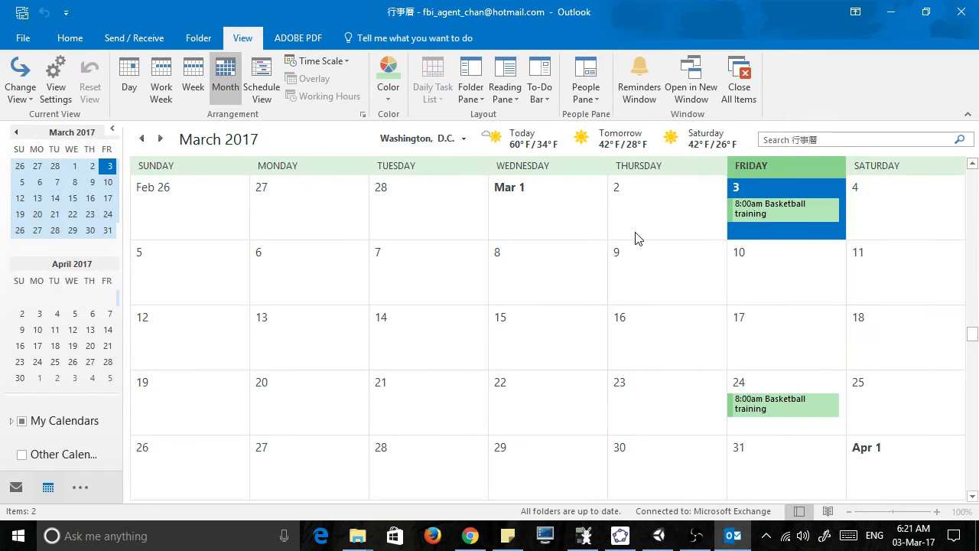
mouse_move(799, 410)
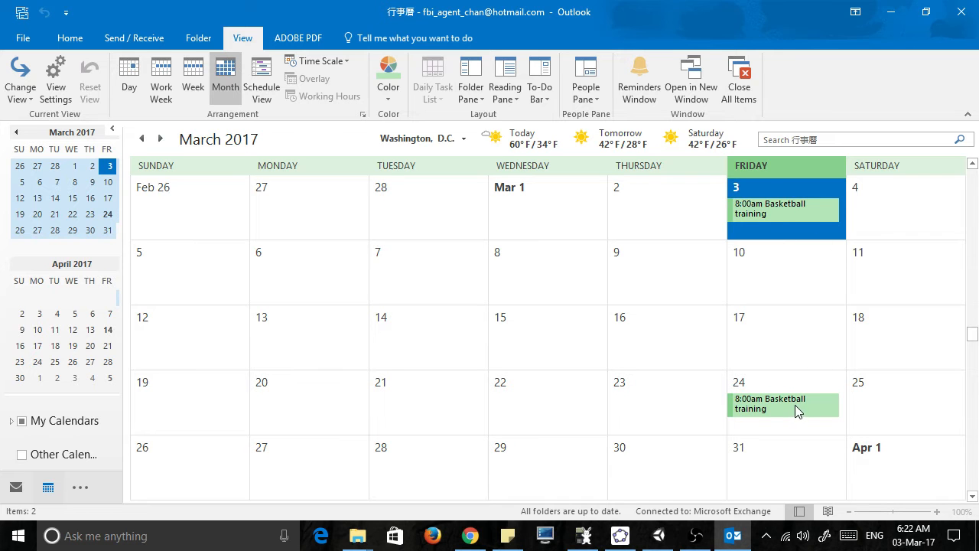
click(160, 138)
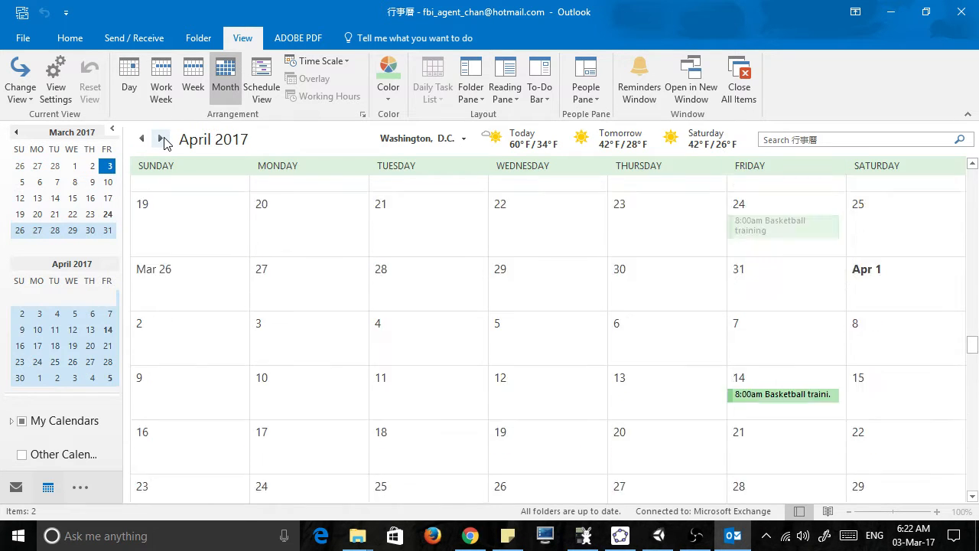
click(141, 138)
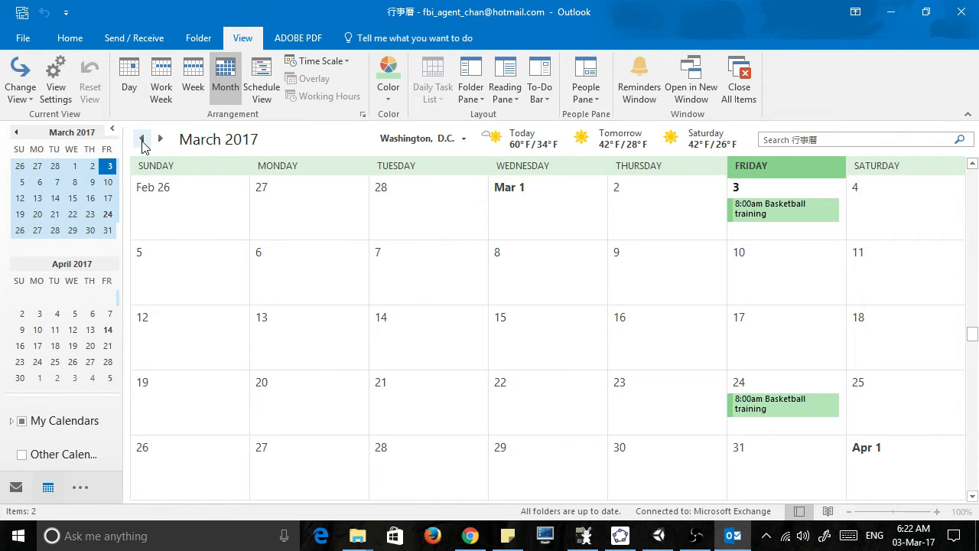
Reach the Import and Export Wizard via File > Open & Export > Import/Export
click(23, 37)
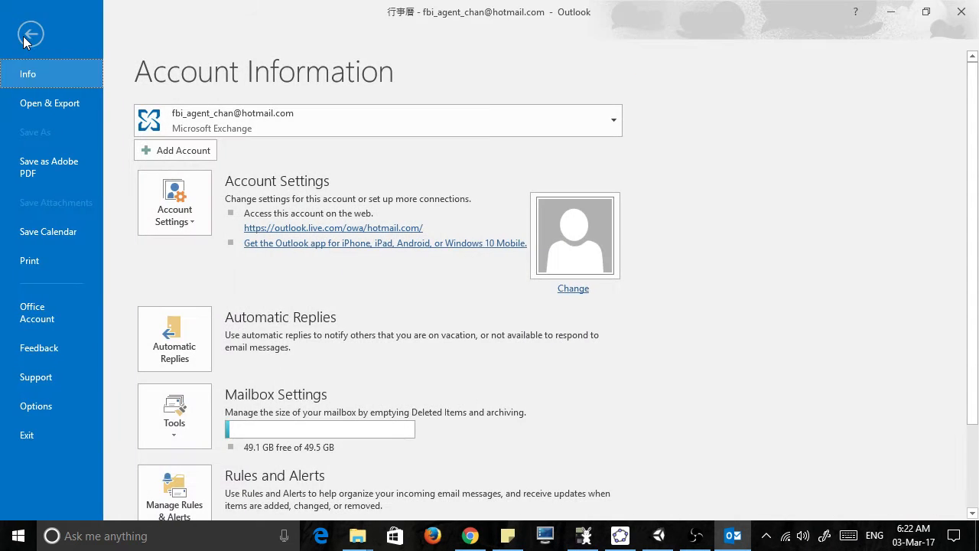
mouse_move(49, 103)
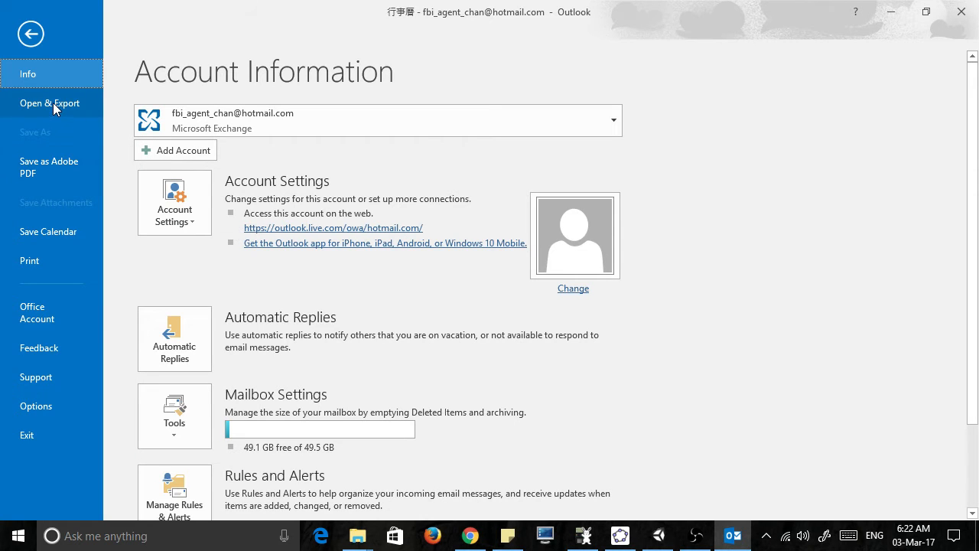
click(49, 103)
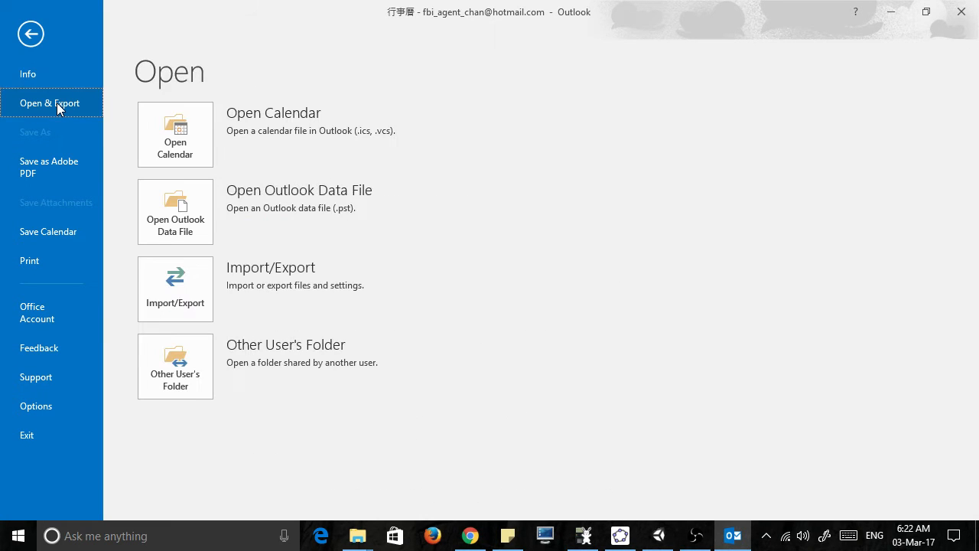
mouse_move(174, 211)
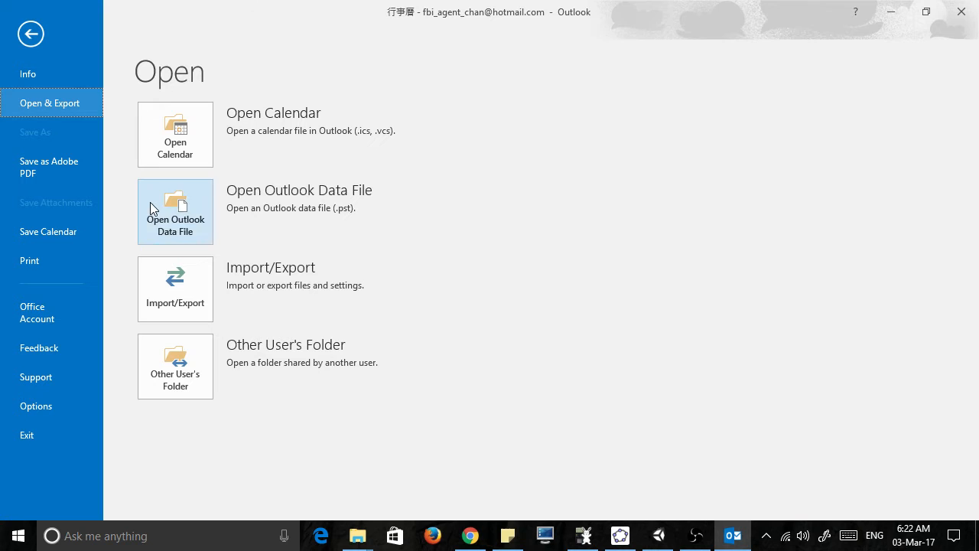
mouse_move(187, 292)
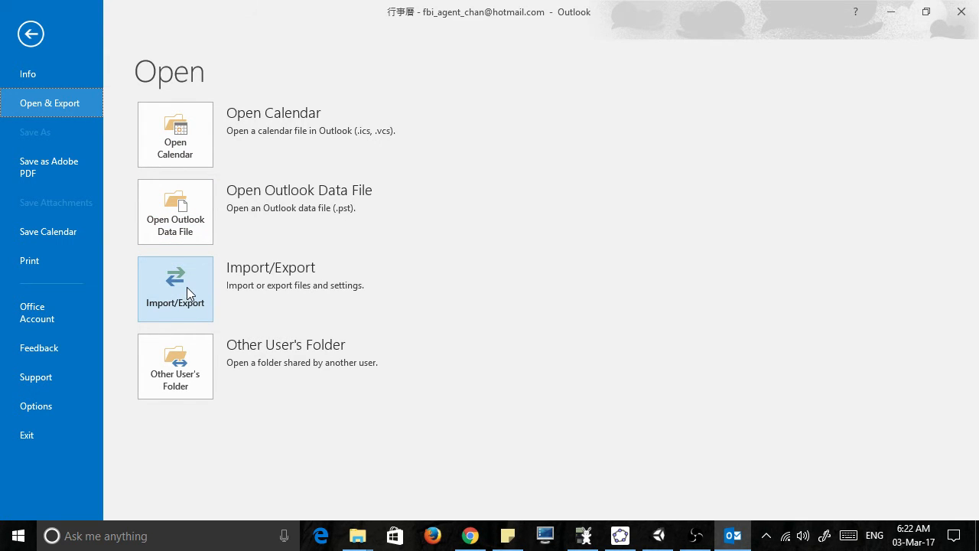
click(174, 288)
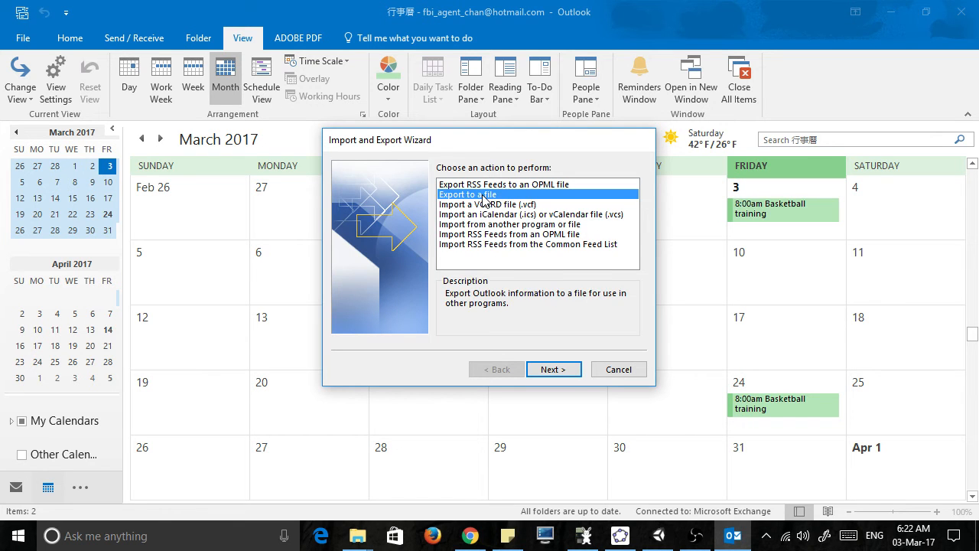
Export the 行事曆 calendar to a file as Comma Separated Values named D:\Desktop\test5.CSV
click(549, 368)
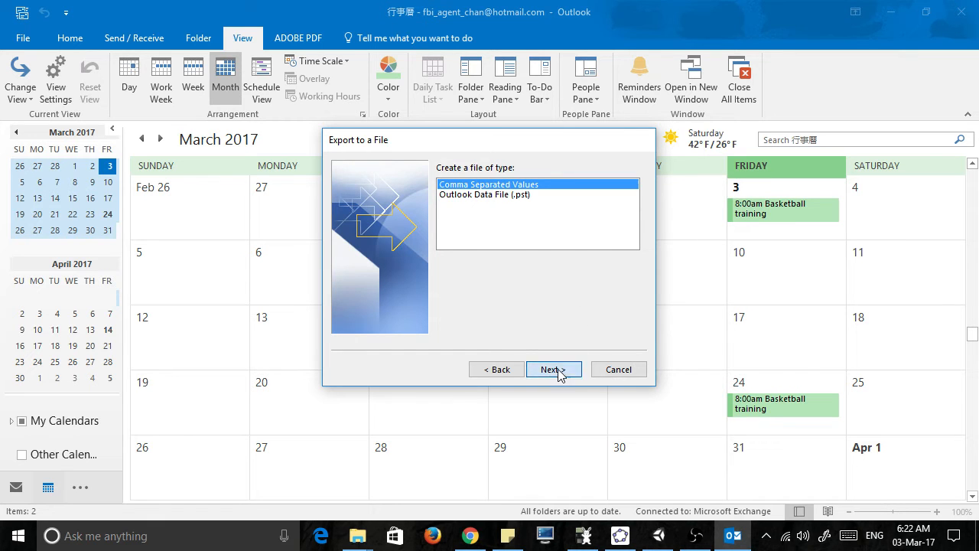
click(550, 369)
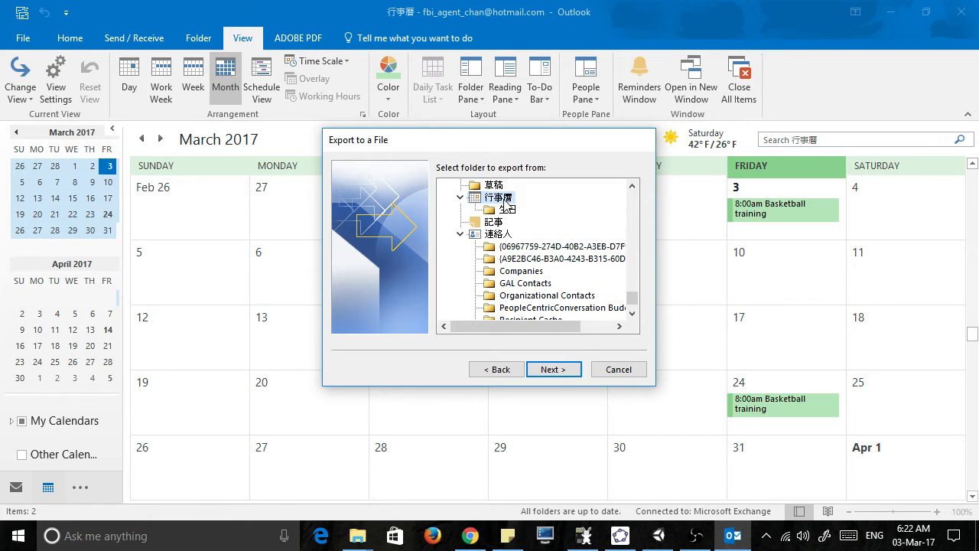
click(554, 369)
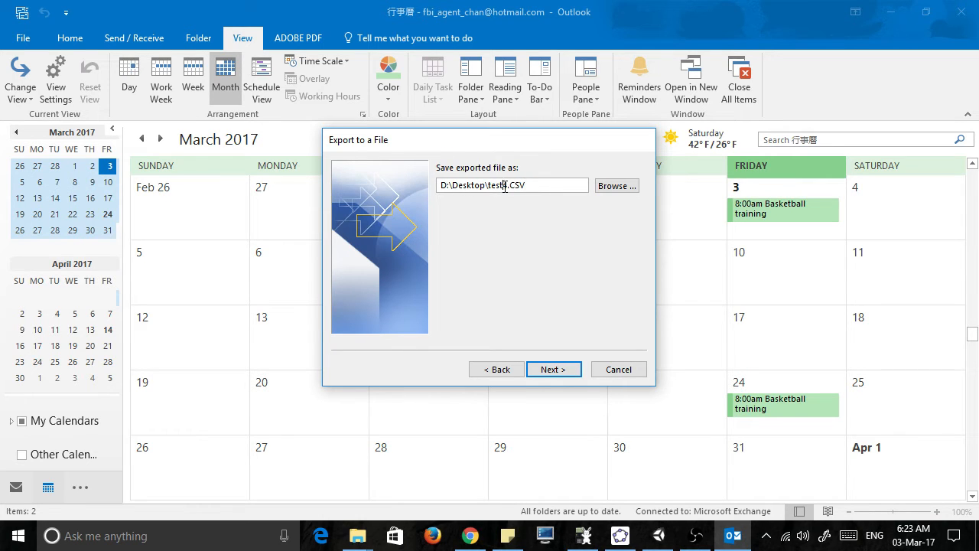
text(5)
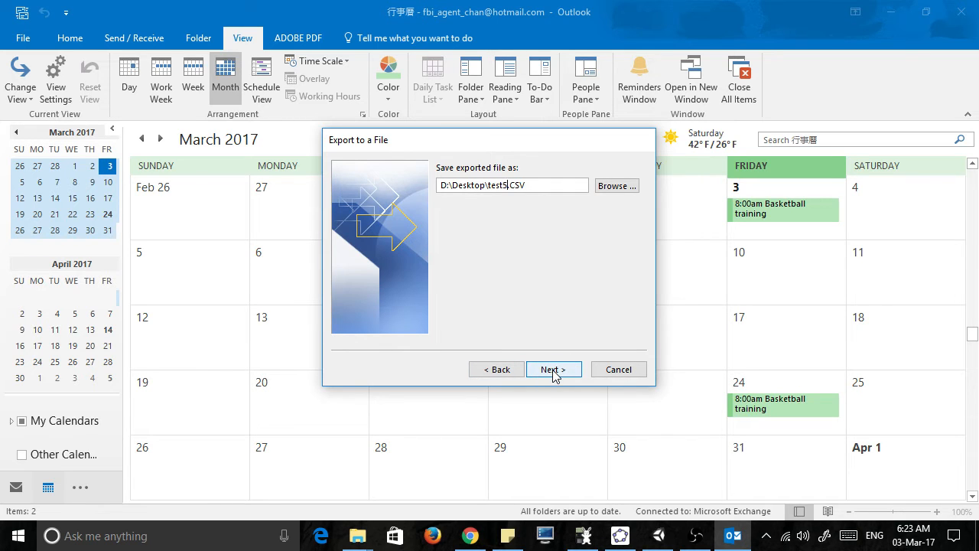
click(554, 369)
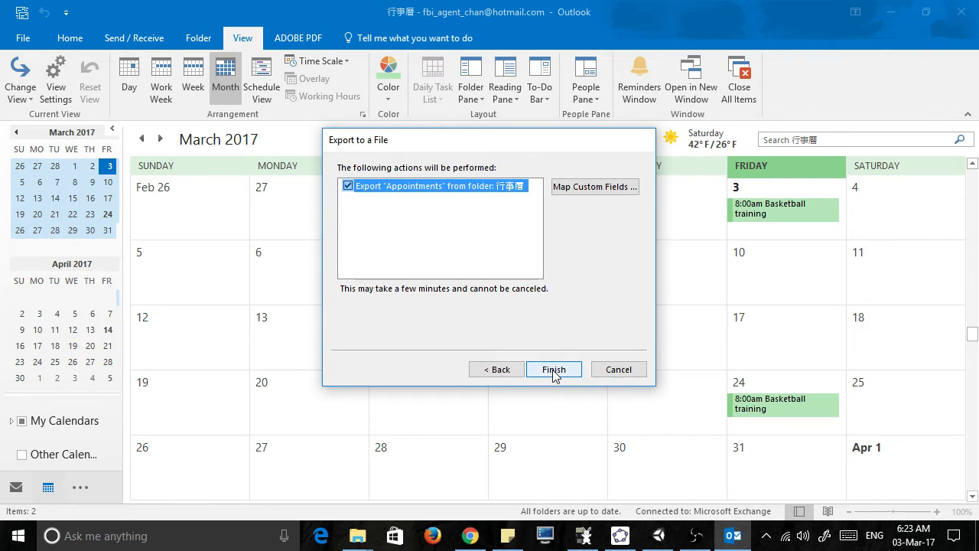
mouse_move(361, 193)
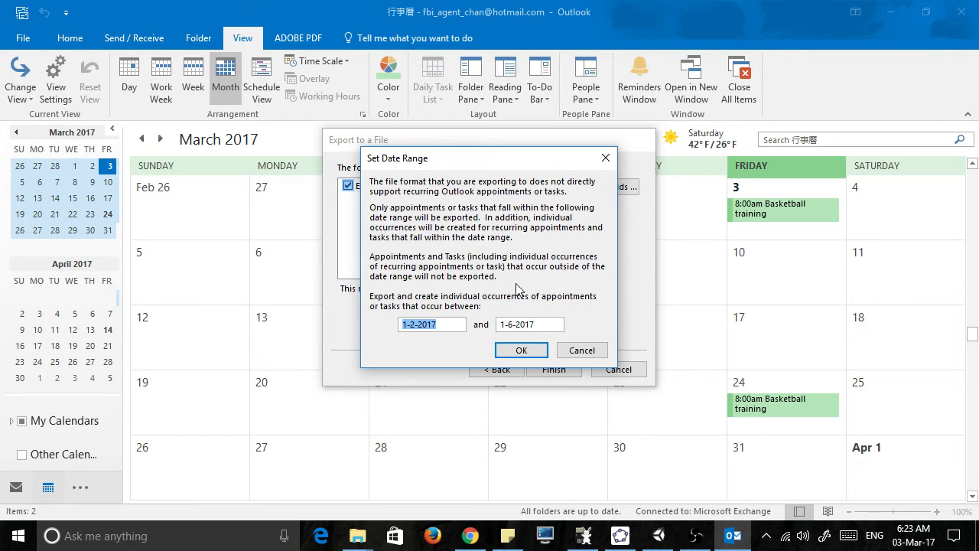
Finish the export with the date range ending 1-6-2018
click(529, 324)
text(8)
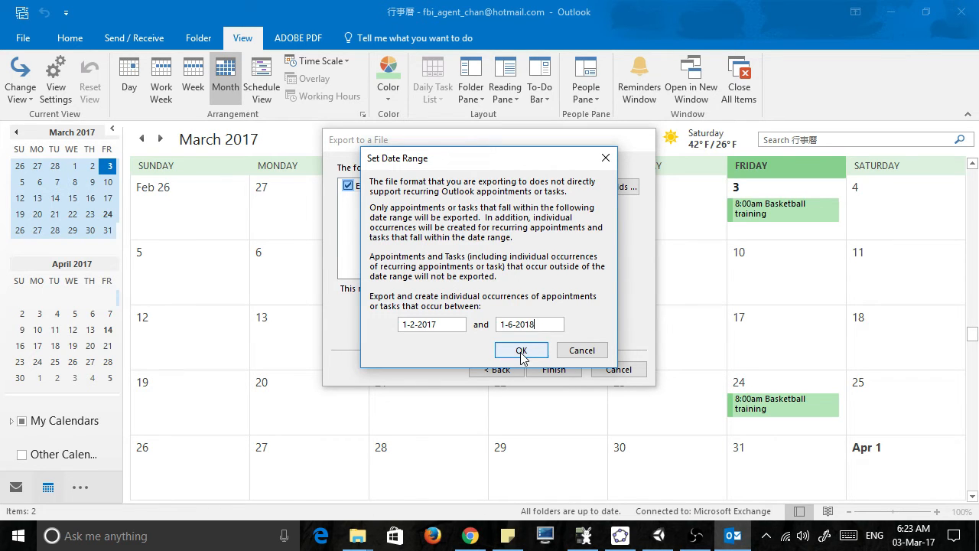
click(520, 349)
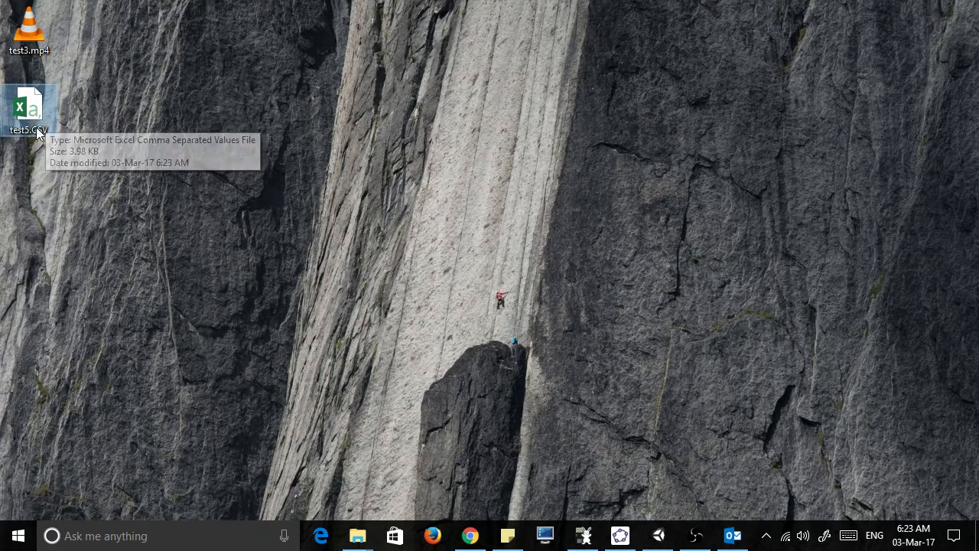
mouse_move(52, 122)
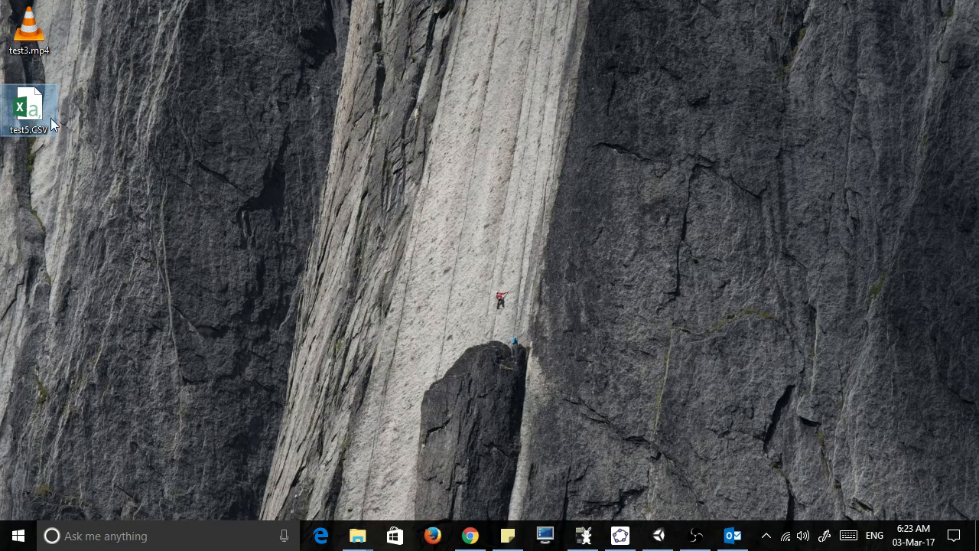
Open the exported test5.csv from the desktop in Excel
double_click(28, 110)
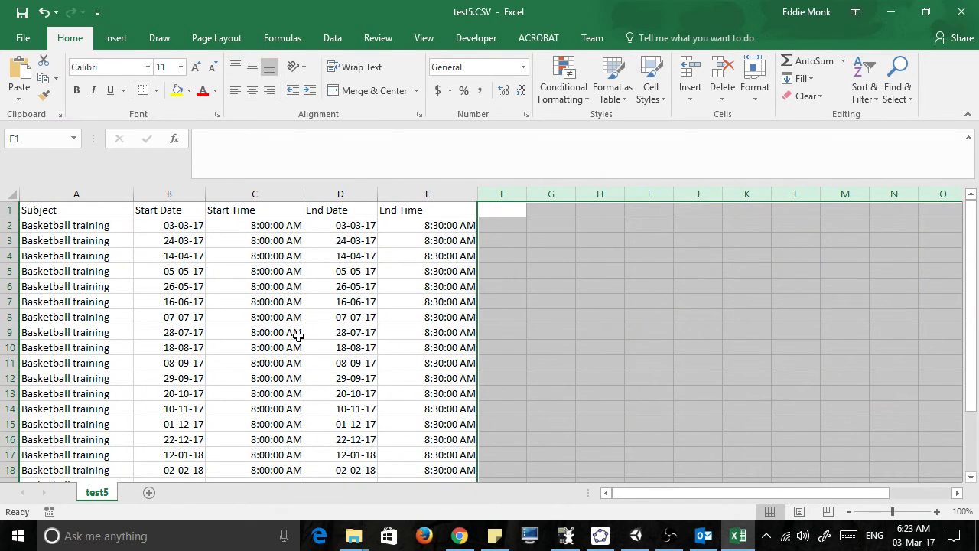
Check a Start Time cell of the exported rows, then return to the Outlook calendar
click(254, 332)
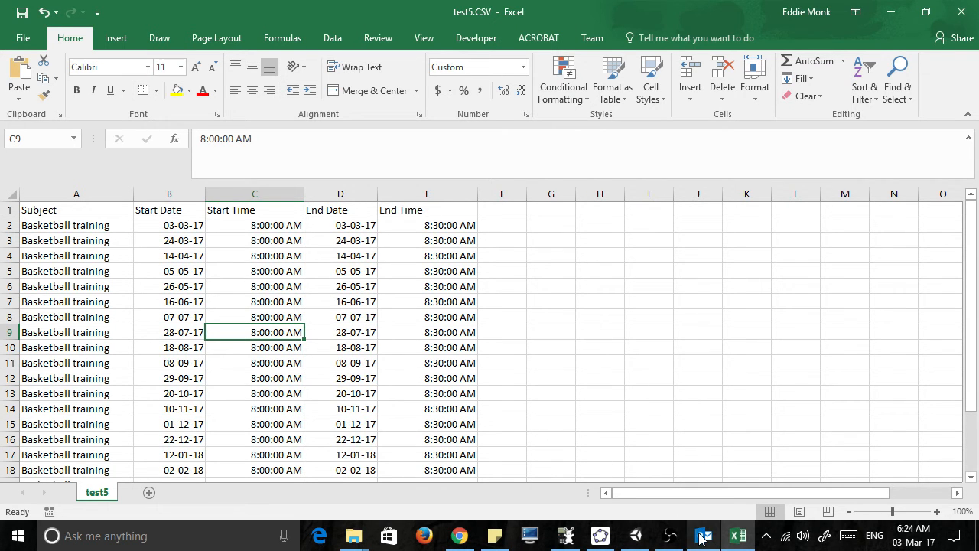
click(703, 536)
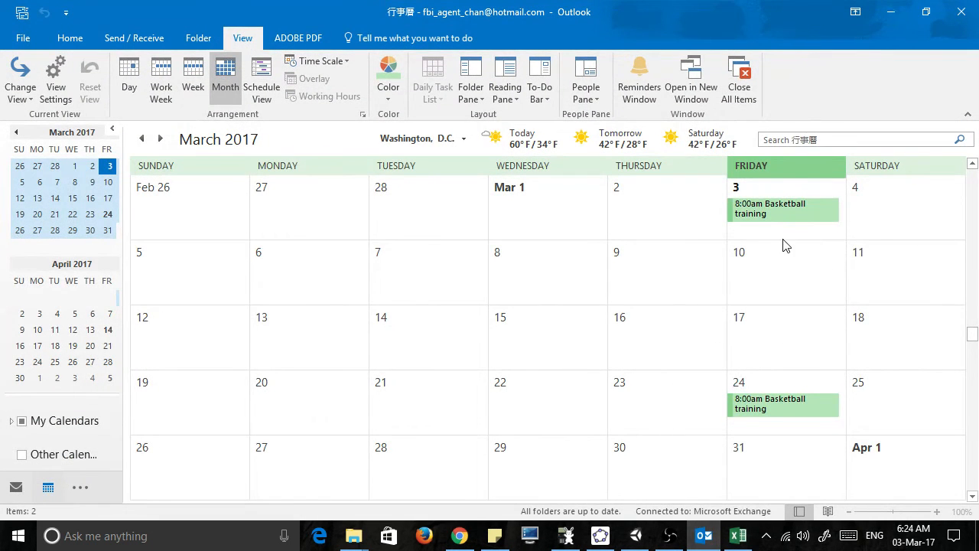
Create an all-day 'tennis training' event on 10 March recurring every 5 weeks and save it
click(786, 272)
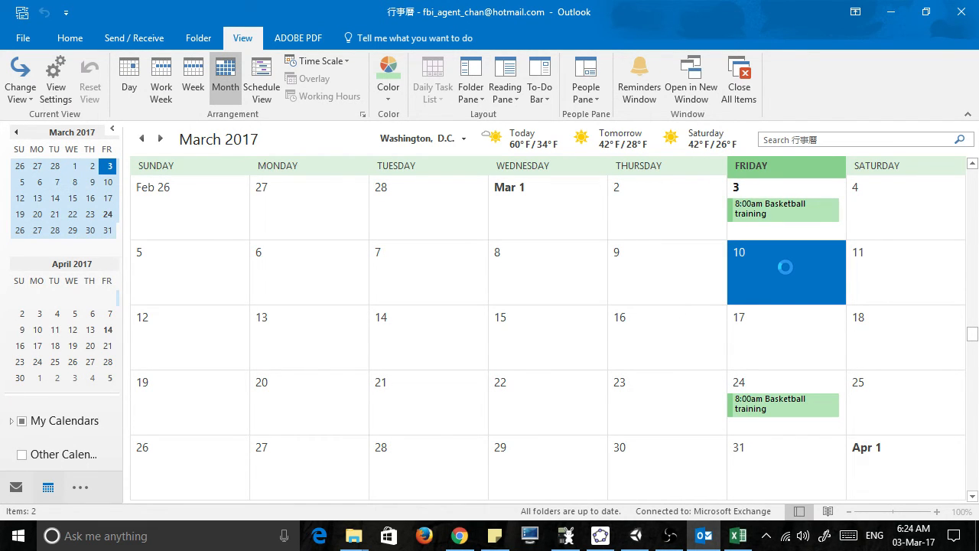
double_click(785, 273)
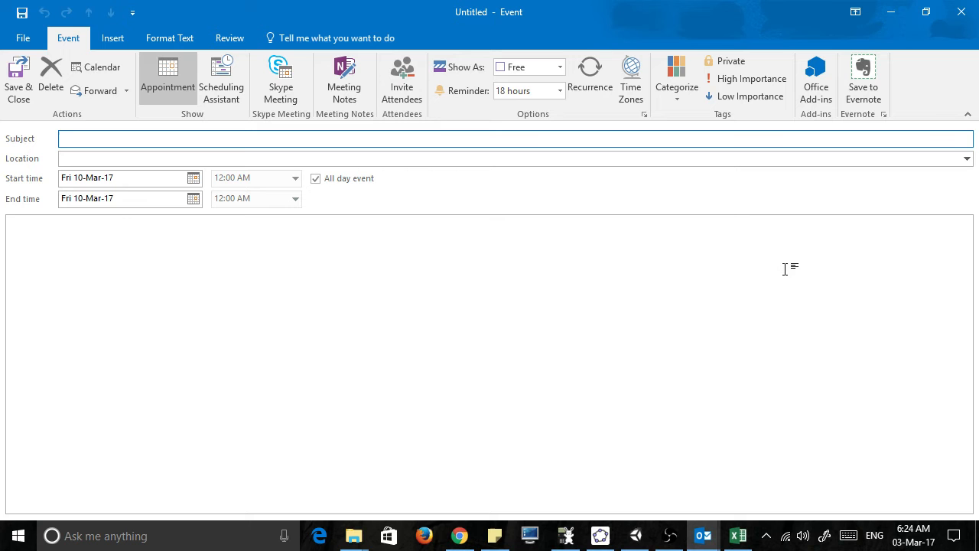
text(tennis t)
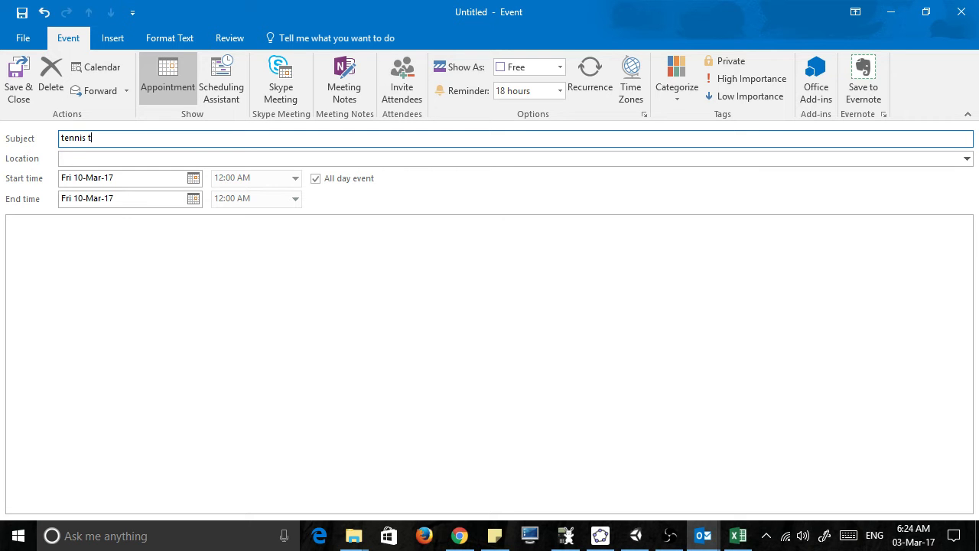
text(raining)
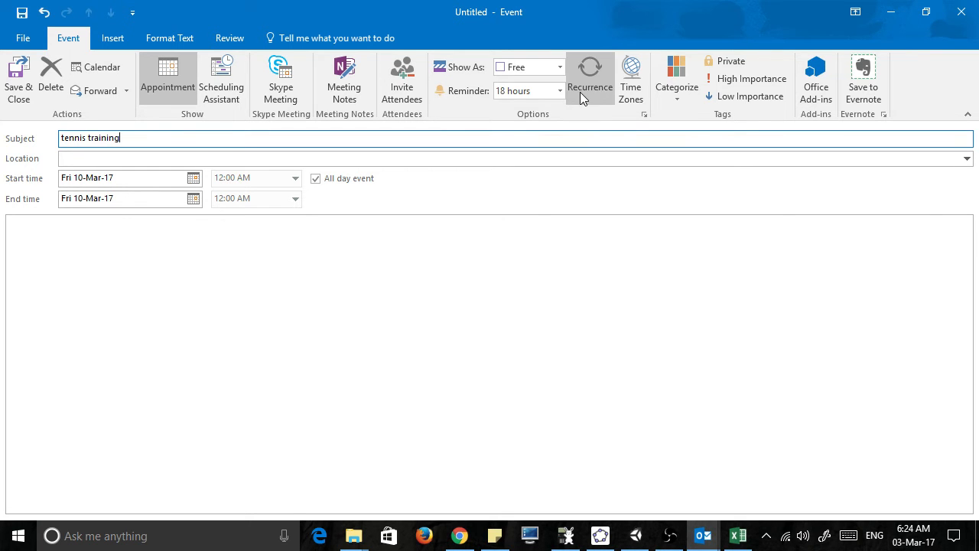
click(591, 73)
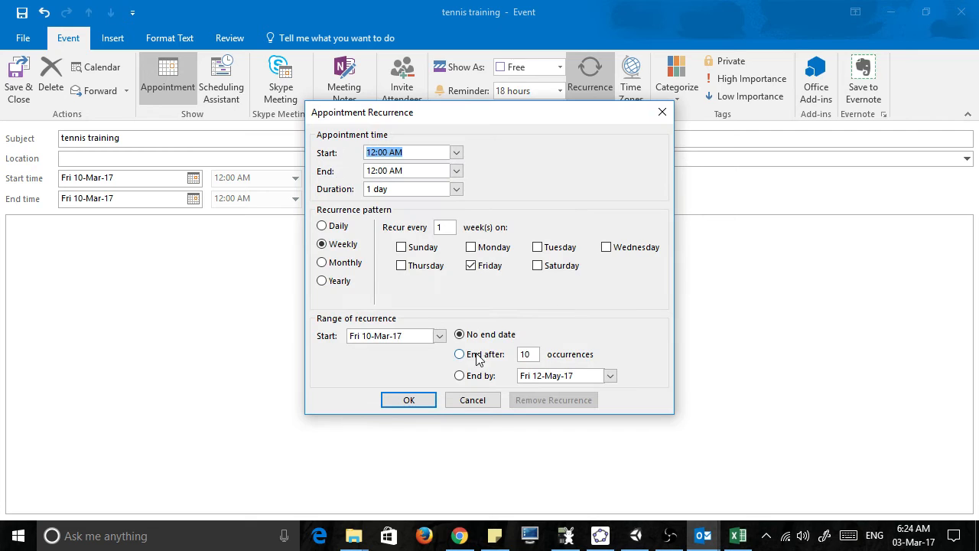
click(444, 226)
text(5)
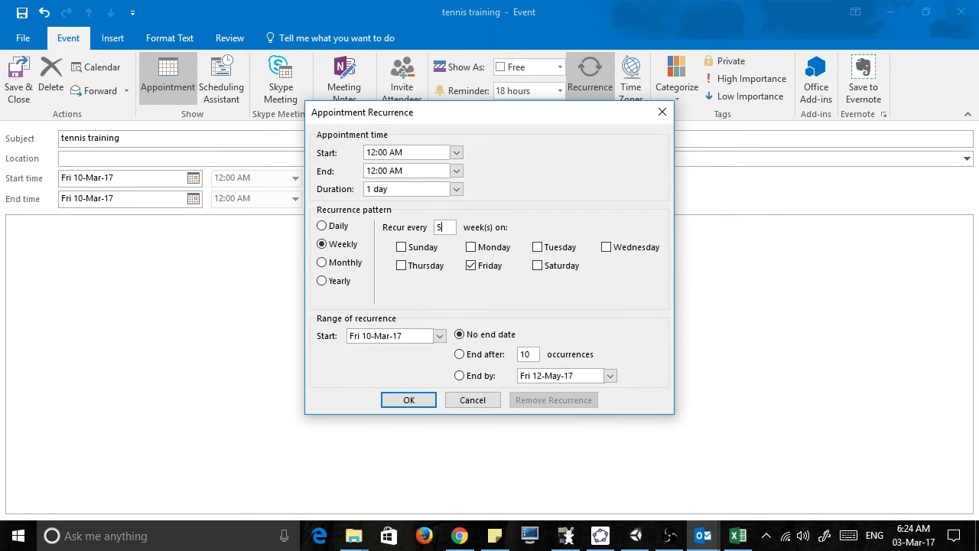
click(409, 399)
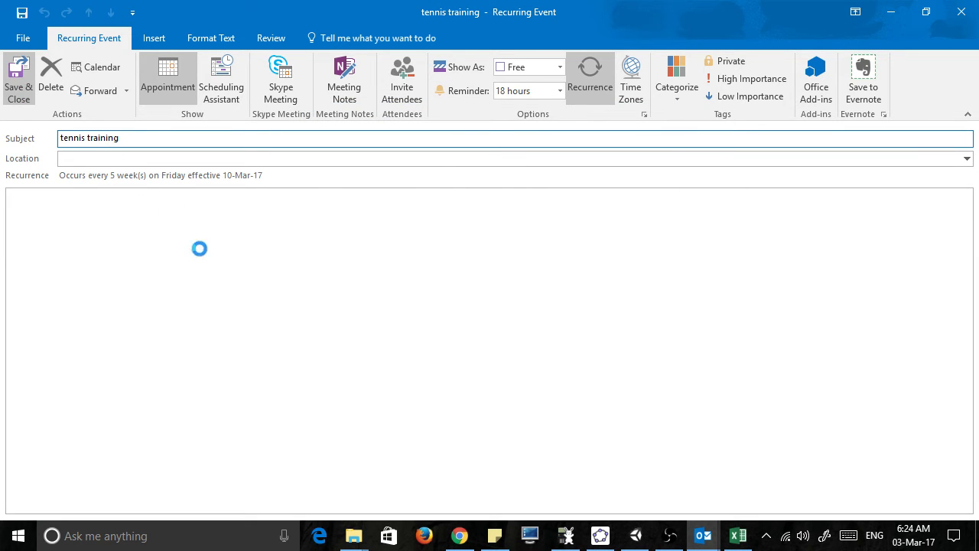
click(19, 80)
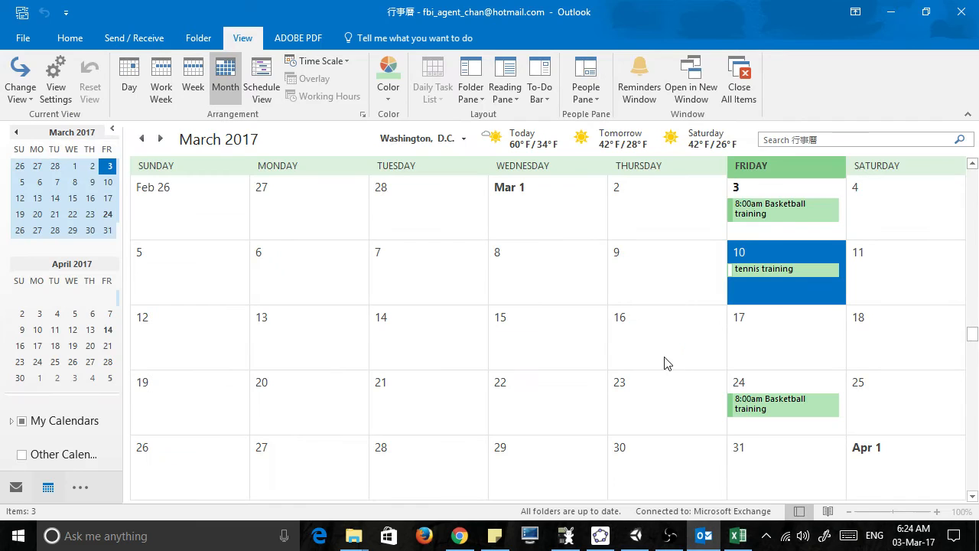
Create a 'touch training' appointment on 15 March recurring every 10 weeks and save it
click(548, 337)
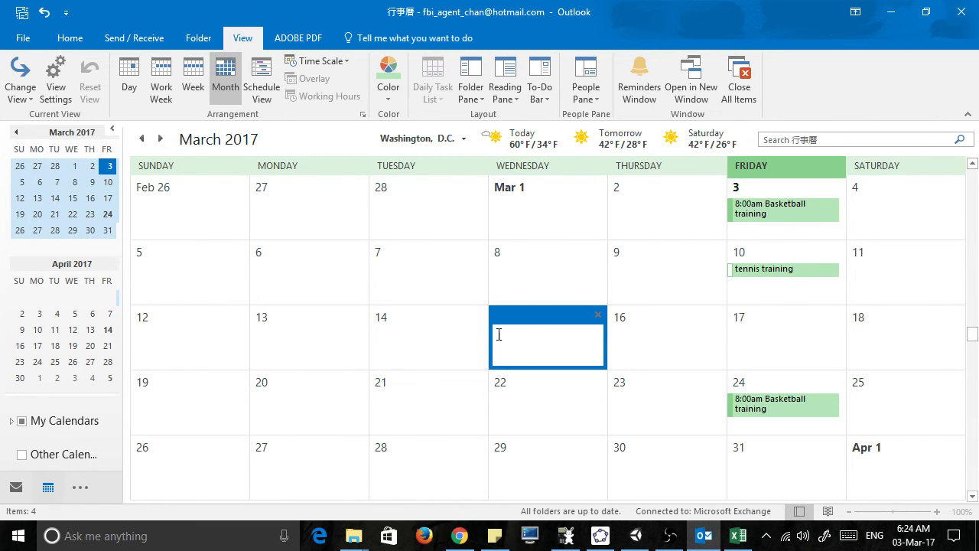
right_click(548, 337)
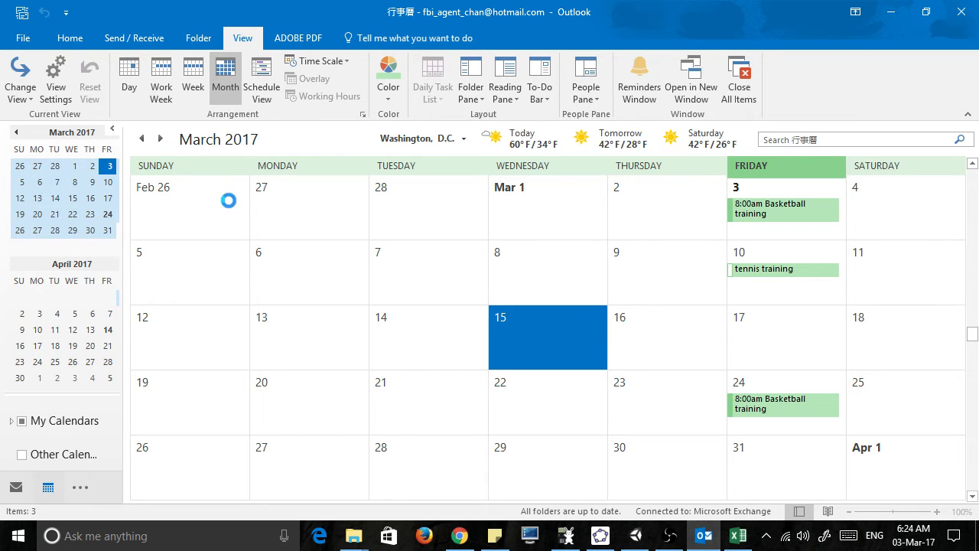
mouse_move(337, 306)
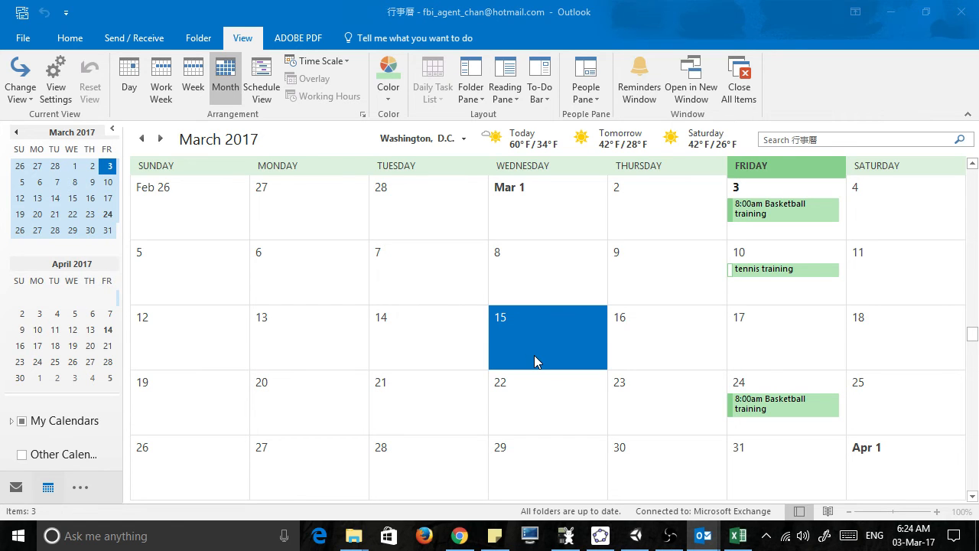
mouse_move(534, 350)
text(t)
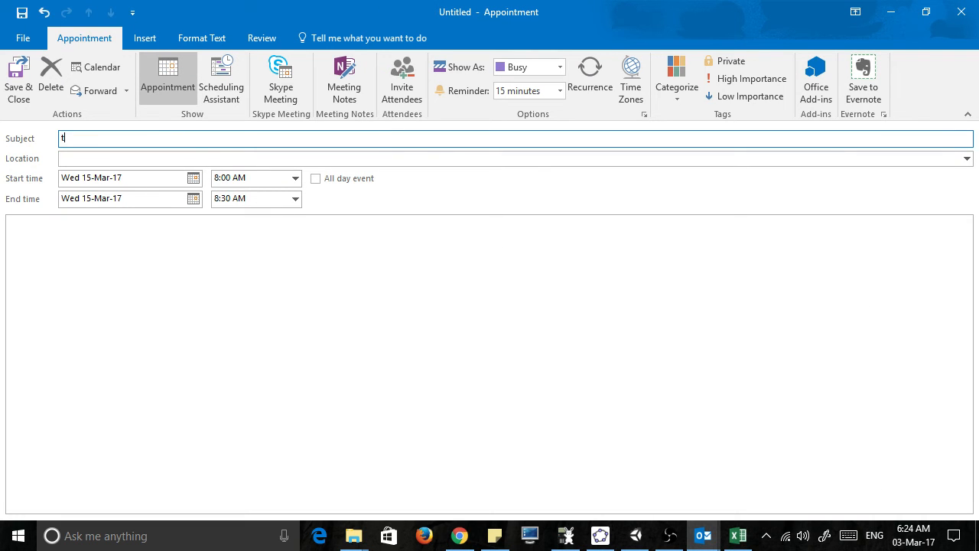
text(ouch training)
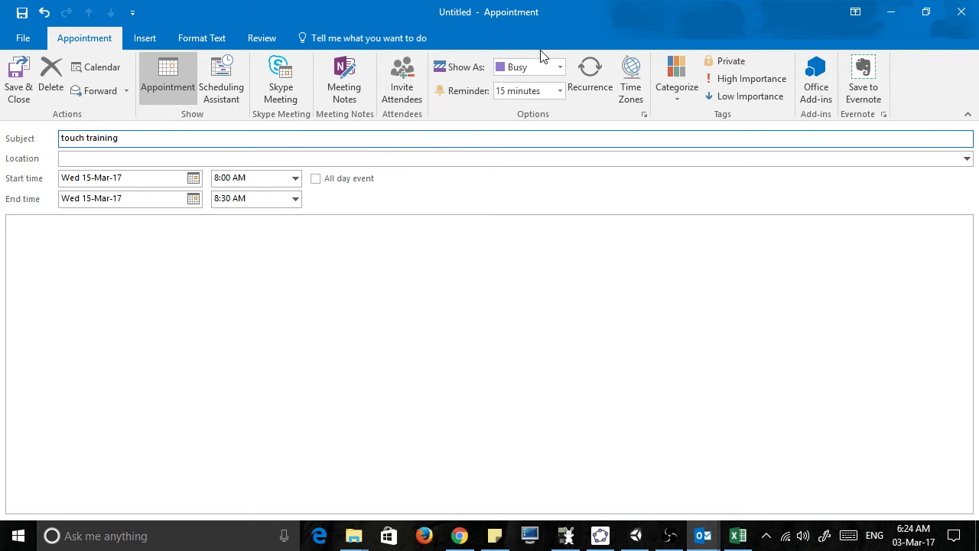
click(589, 74)
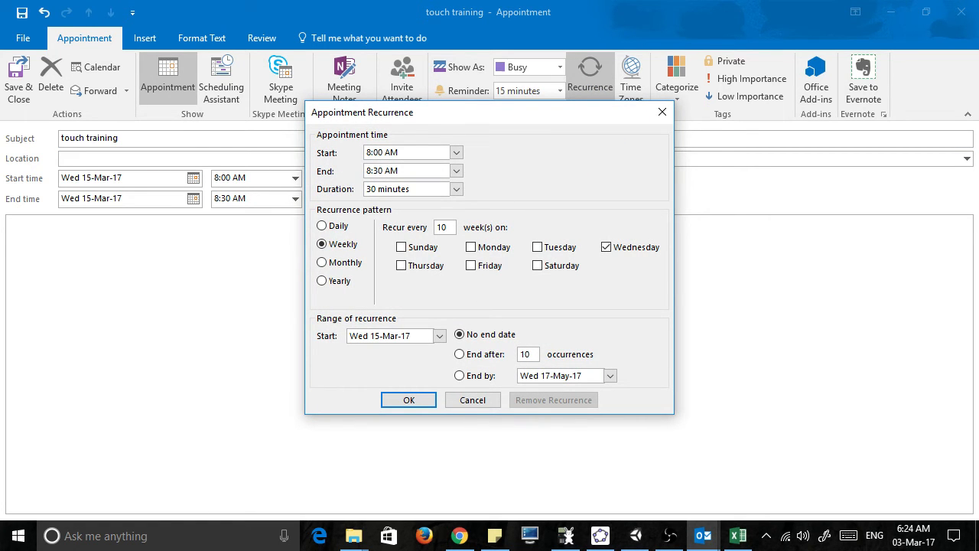
click(409, 399)
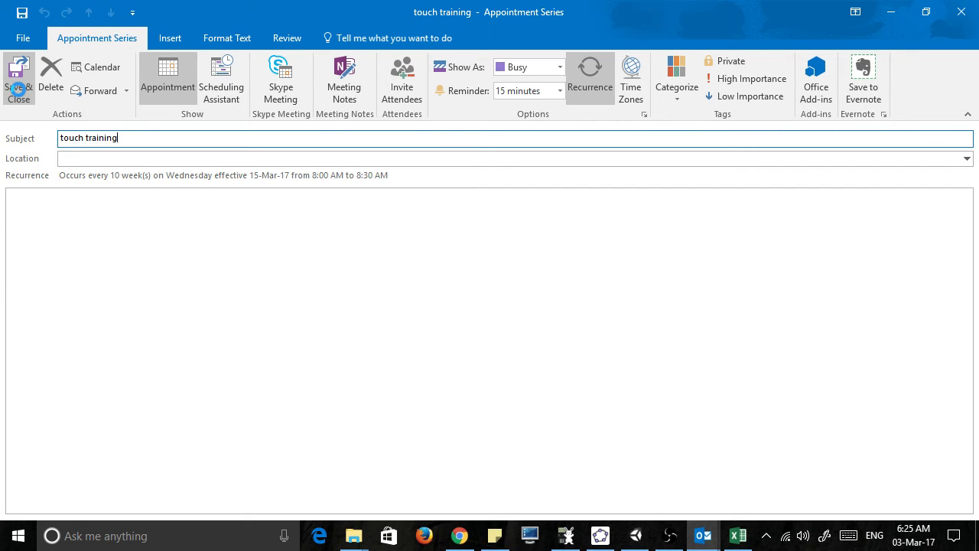
click(19, 80)
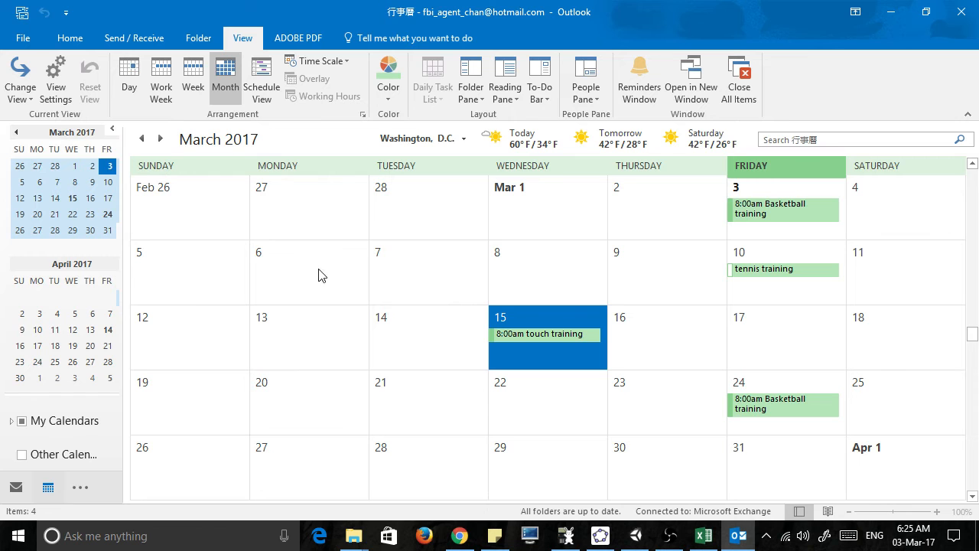
mouse_move(22, 79)
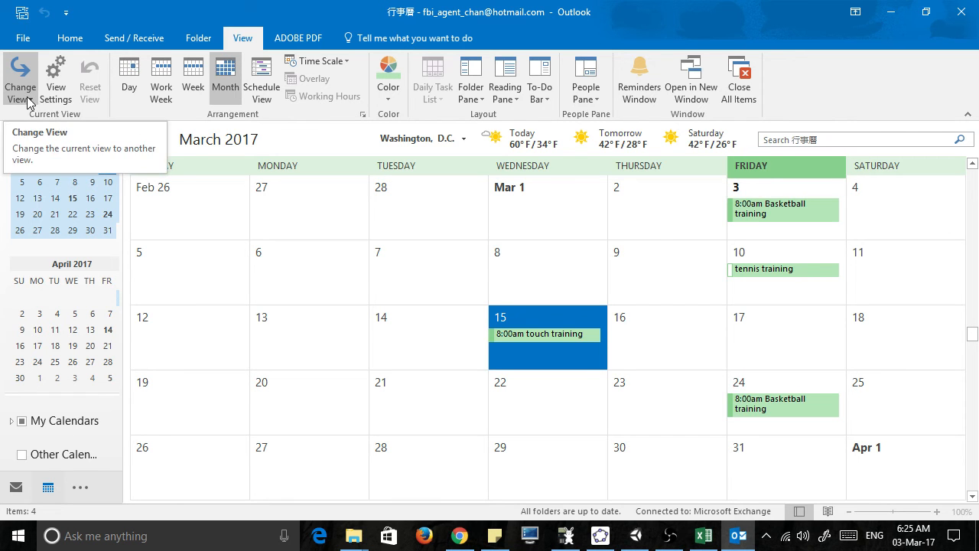
In the Recurring list view, assign Blue to Basketball training, Green to tennis training and Red to touch training
click(22, 79)
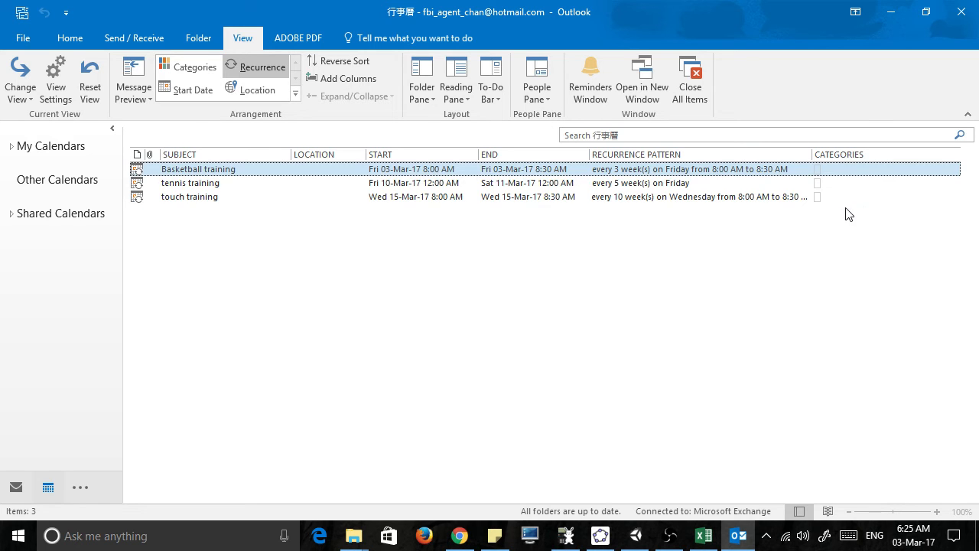
mouse_move(823, 178)
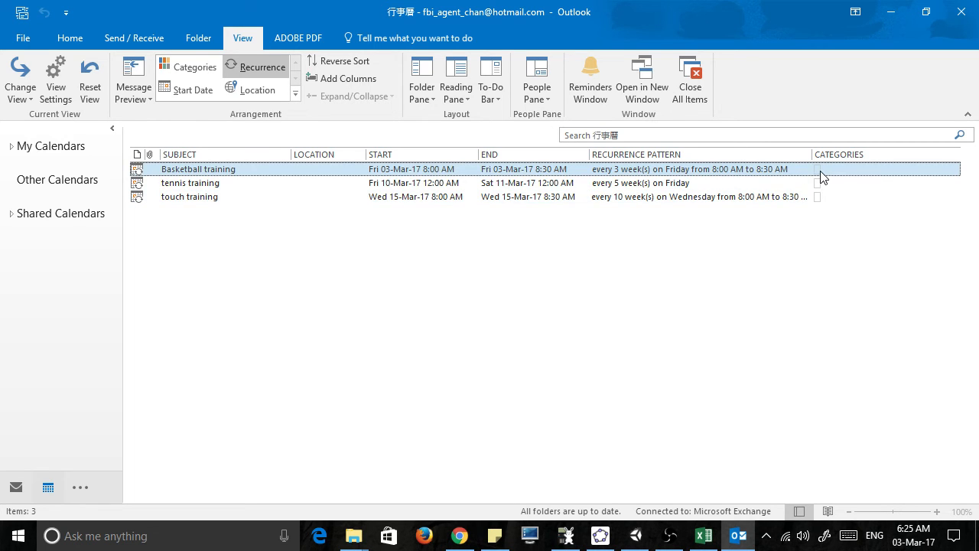
mouse_move(820, 175)
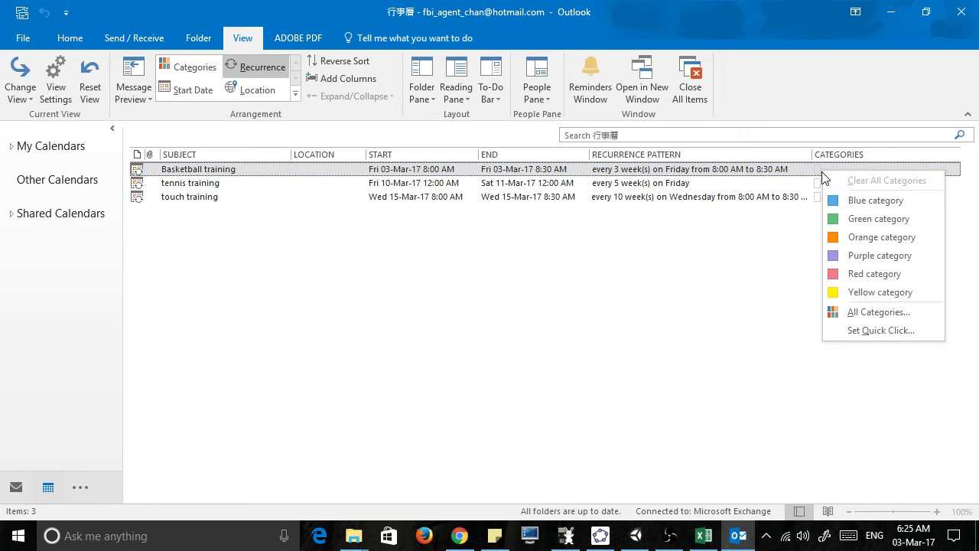
click(875, 199)
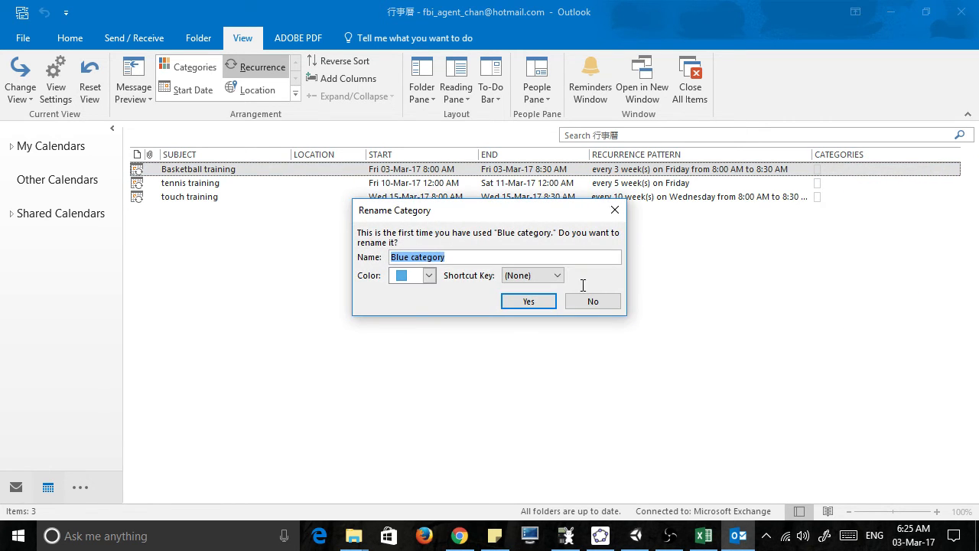
click(528, 300)
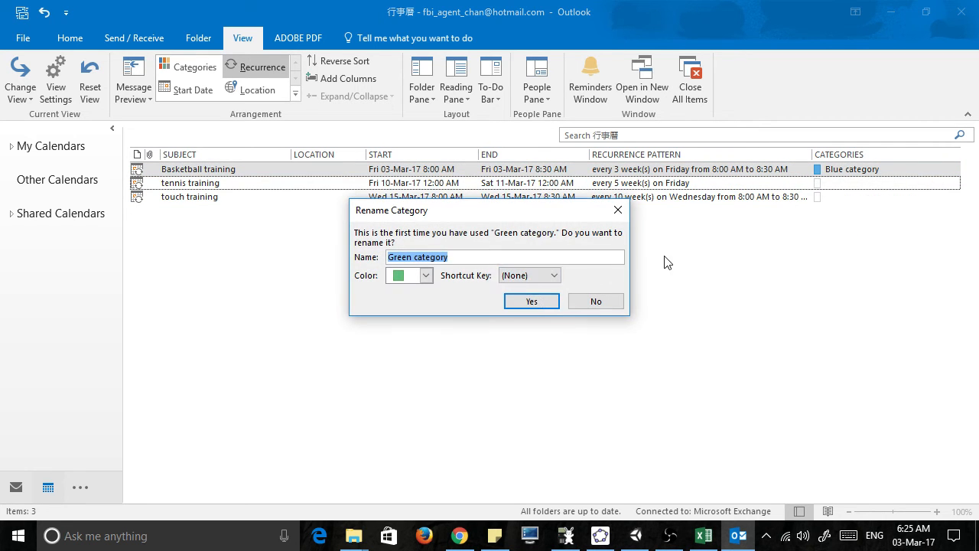
click(531, 300)
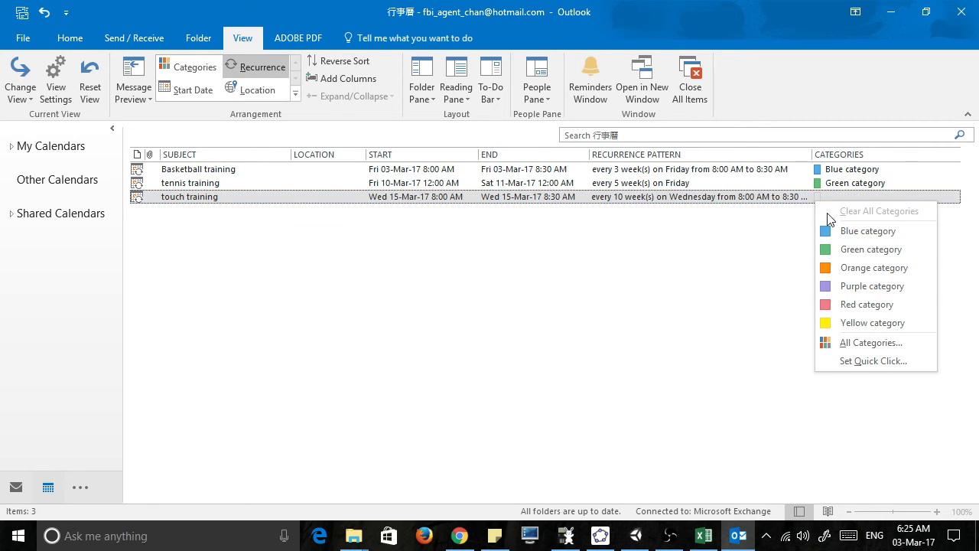
click(869, 303)
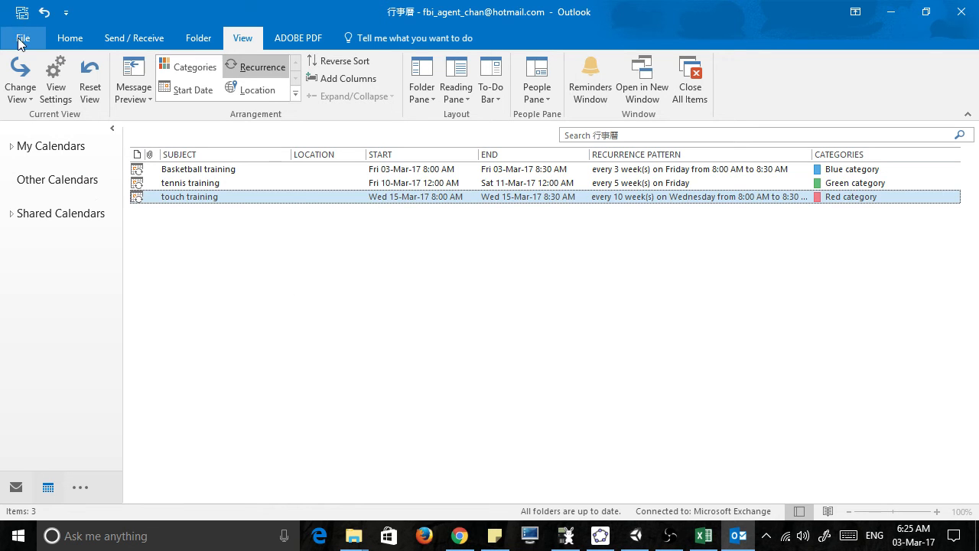
Export the calendar again as Comma Separated Values named test7.CSV on the desktop
click(23, 36)
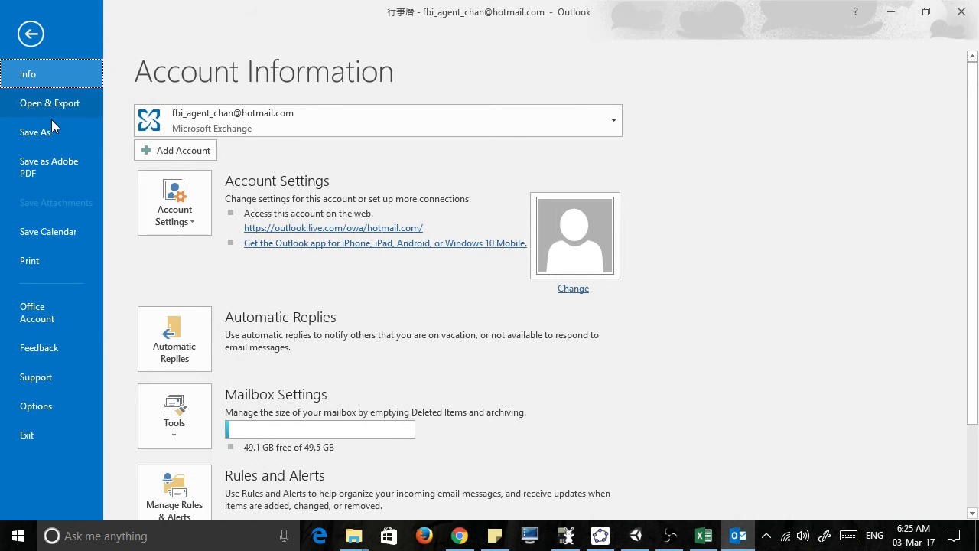
click(49, 103)
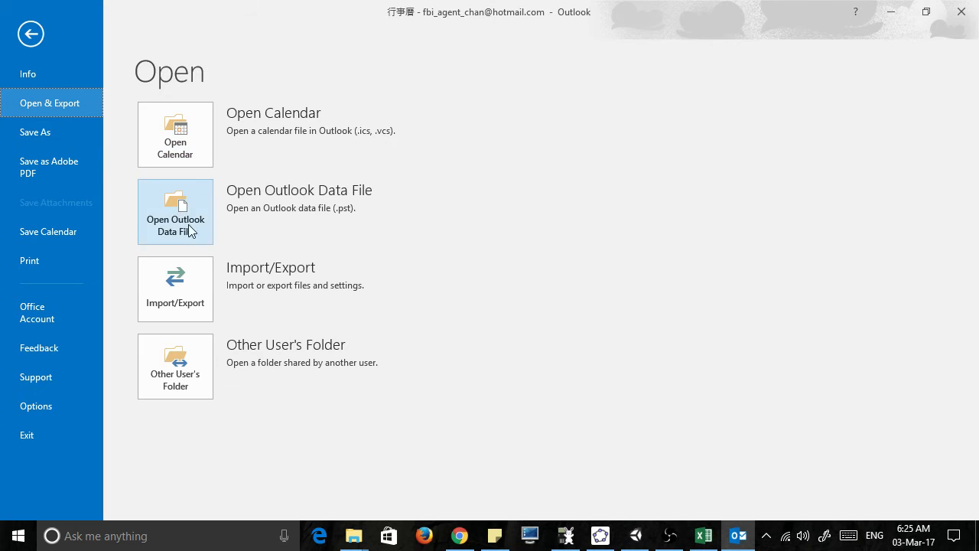
click(174, 288)
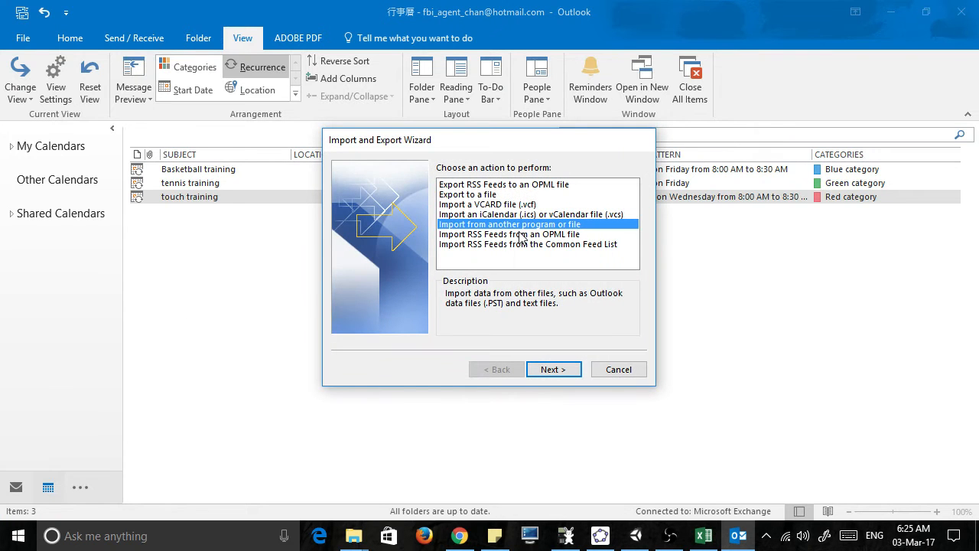
click(554, 368)
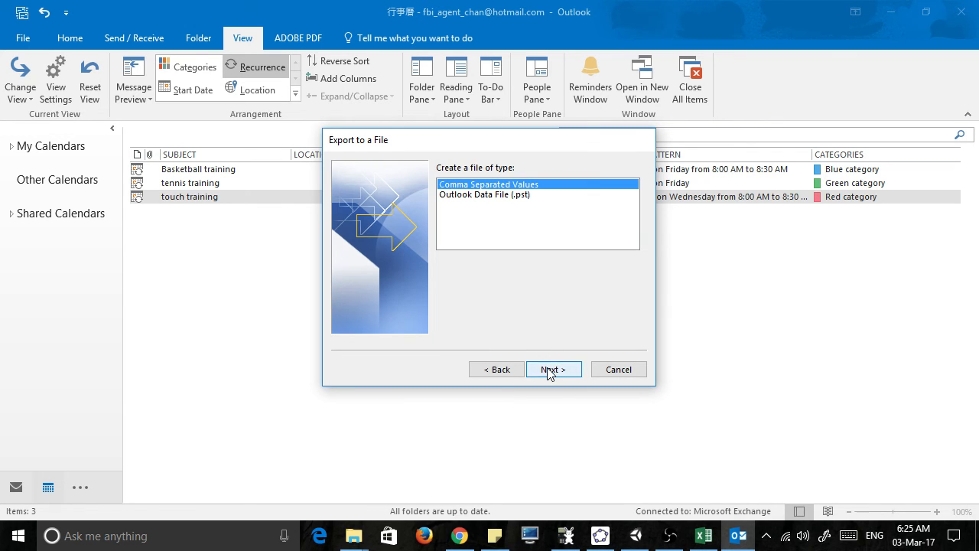
click(549, 369)
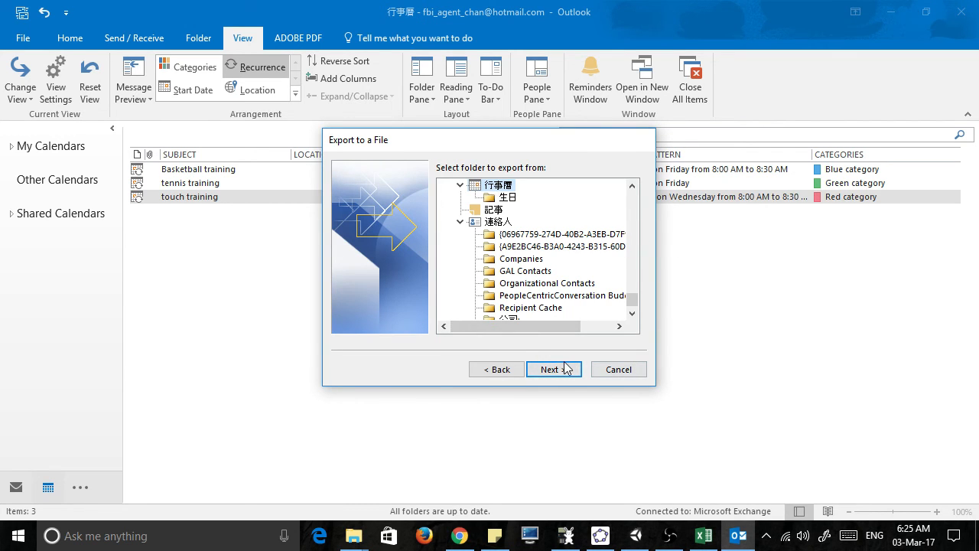
click(550, 369)
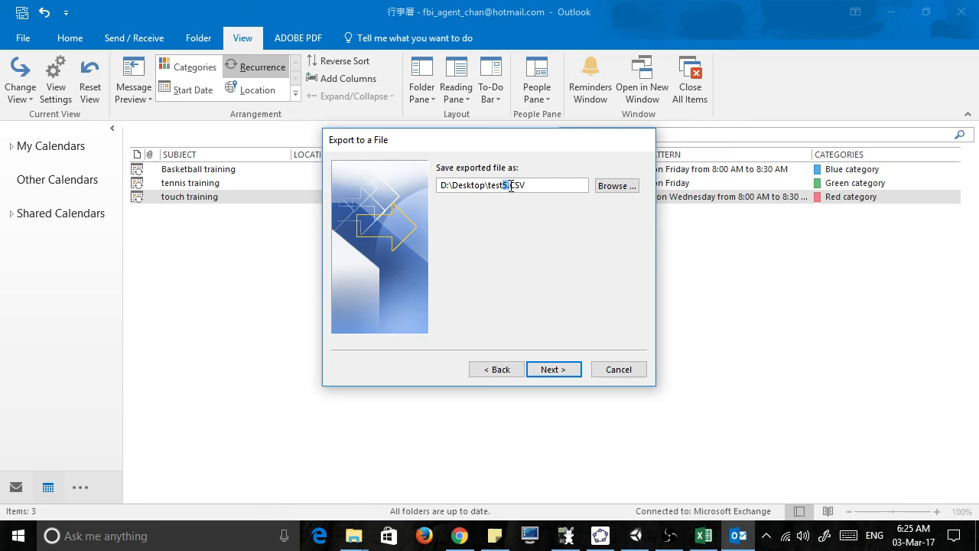
text(7)
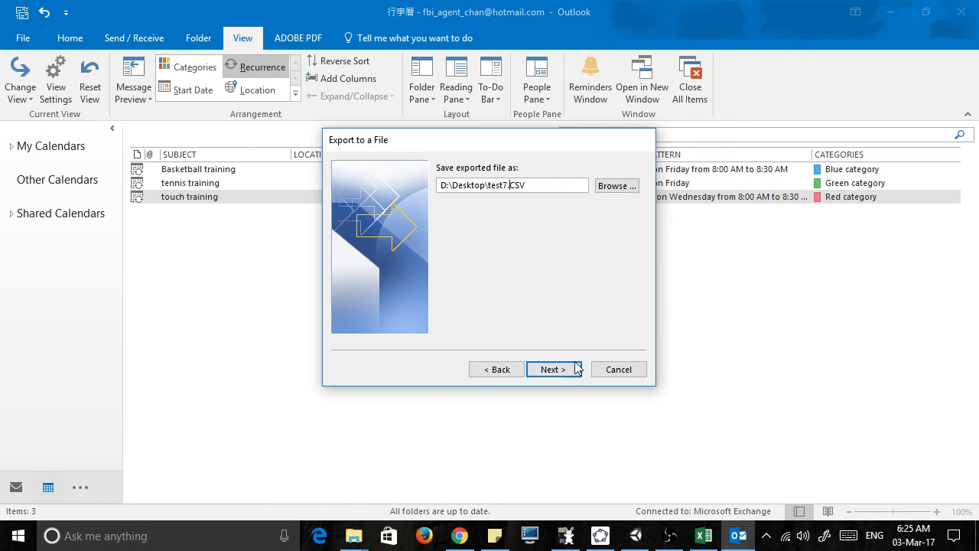
click(551, 369)
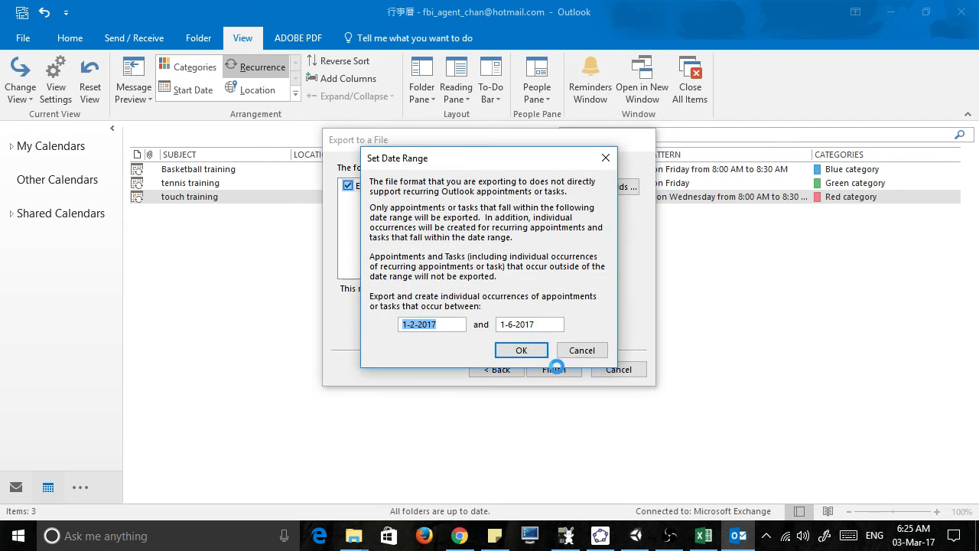
Finish the export after adjusting the end of the date range
click(529, 324)
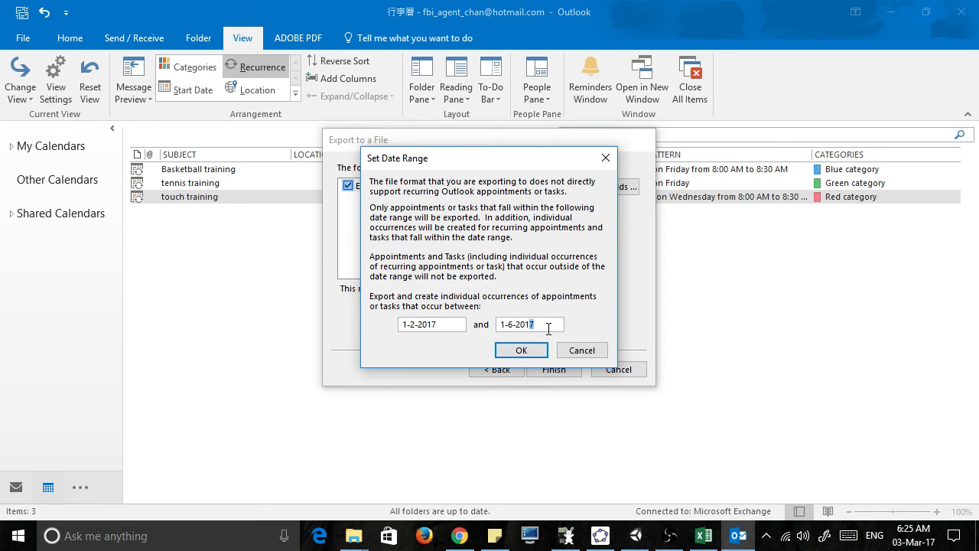
click(520, 349)
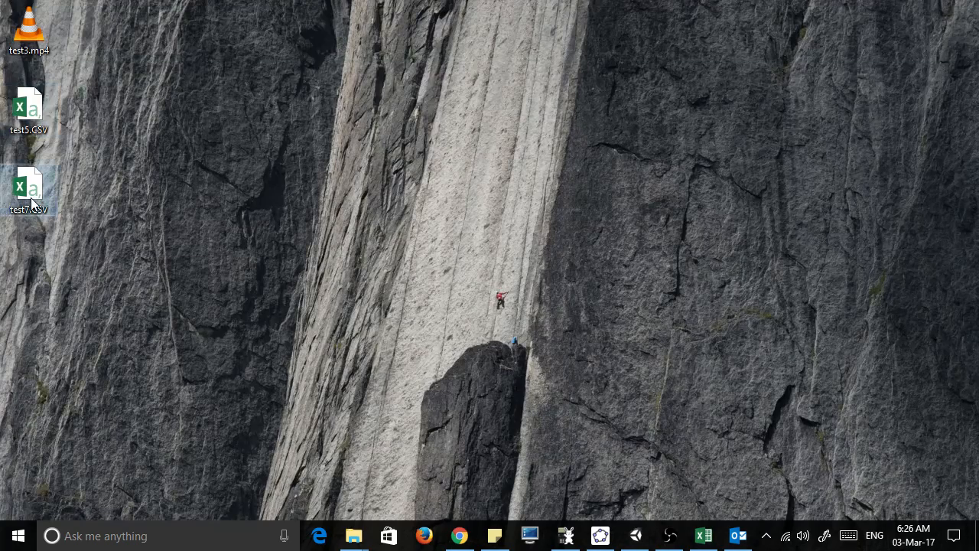
Open test7.CSV from the desktop in Excel and review the training rows and their categories
double_click(27, 184)
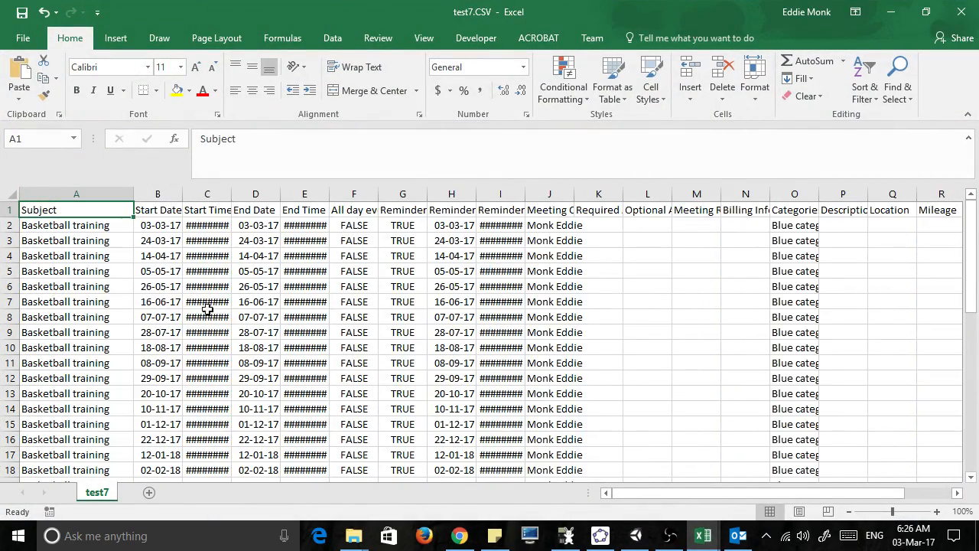
scroll(down, 3)
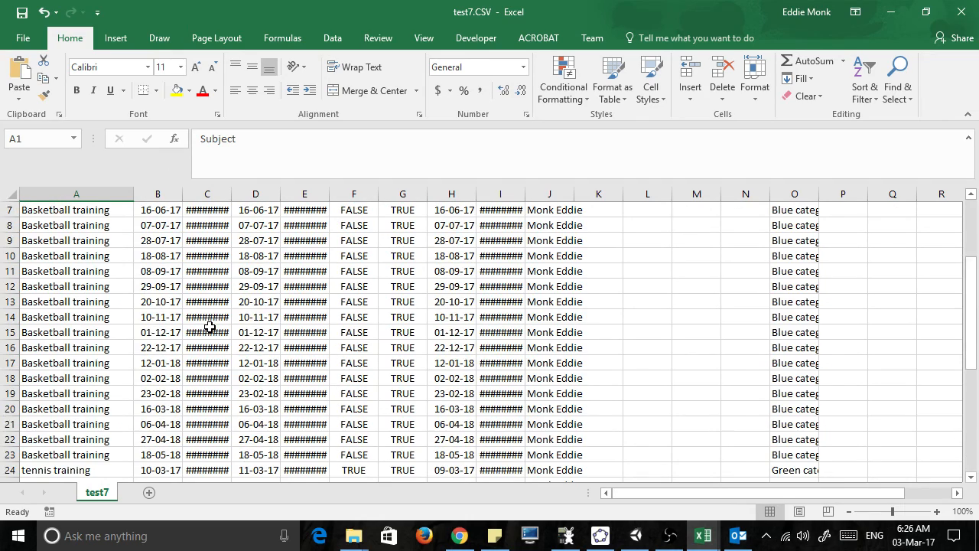
scroll(down, 3)
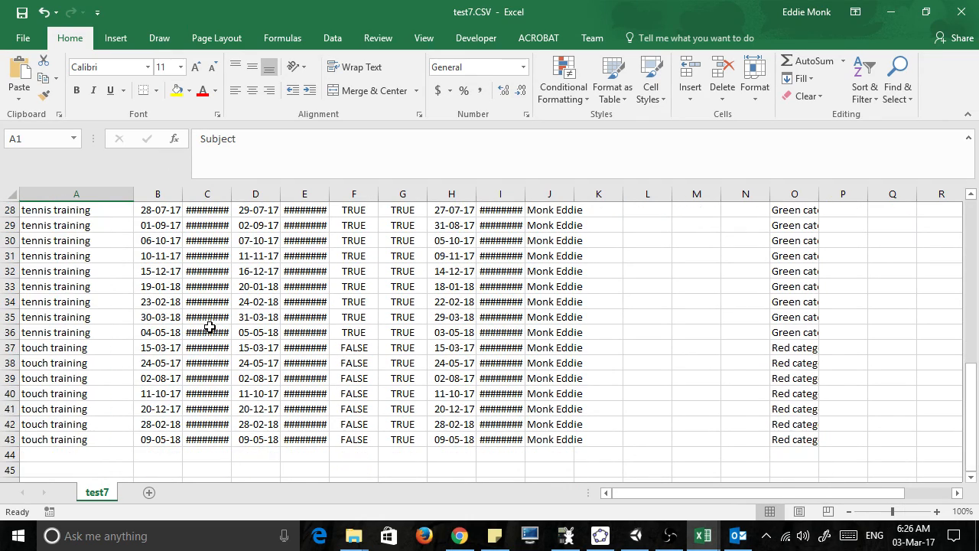
scroll(up, 3)
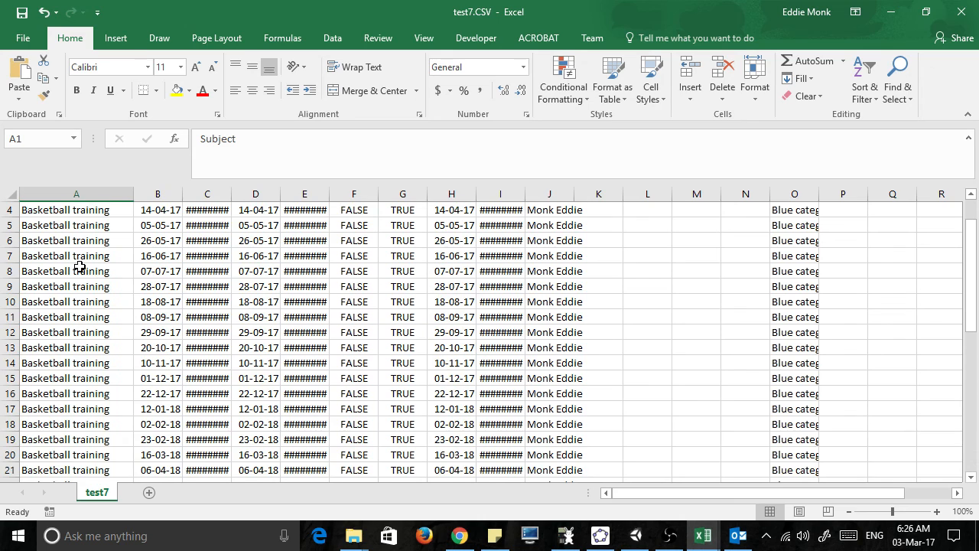
scroll(down, 3)
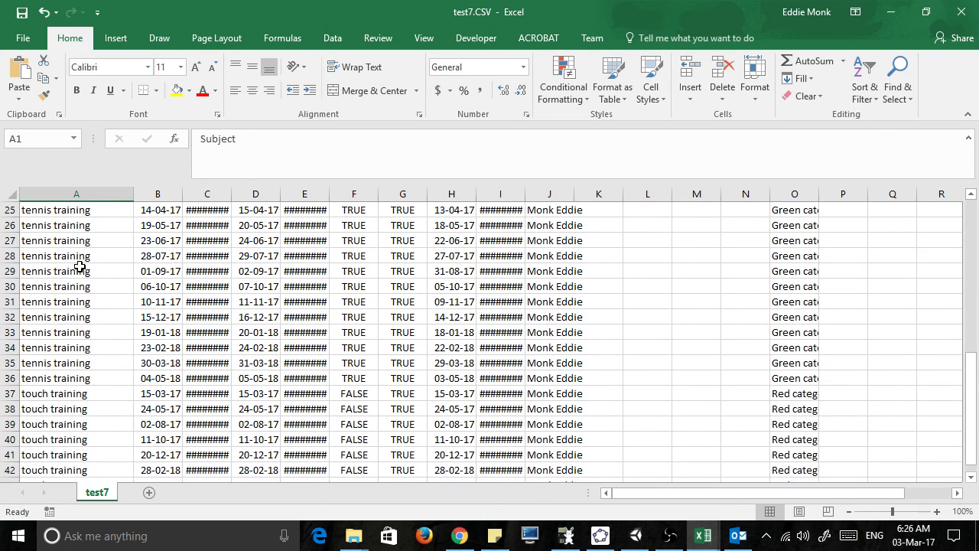
scroll(up, 3)
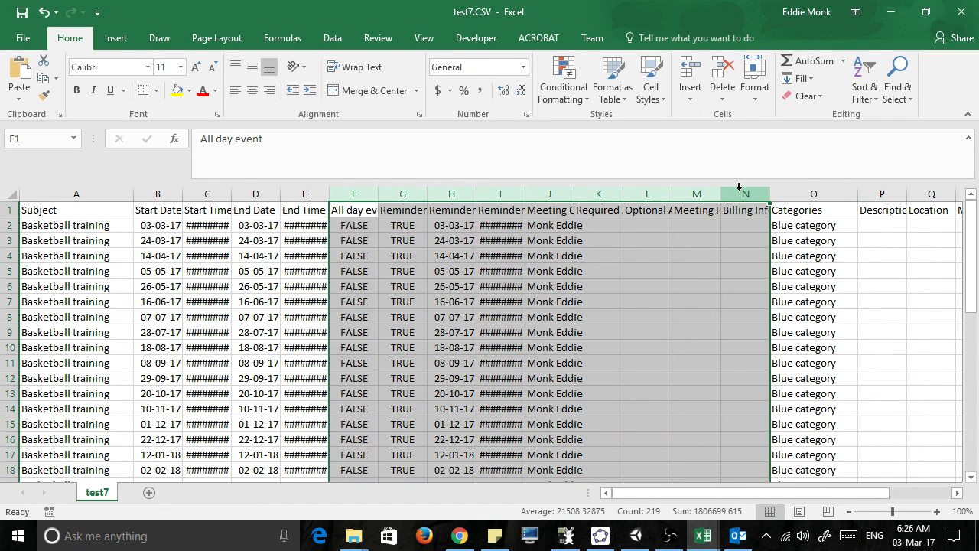
Delete the columns from All day event onward, keeping Subject, dates, times and Categories
right_click(647, 206)
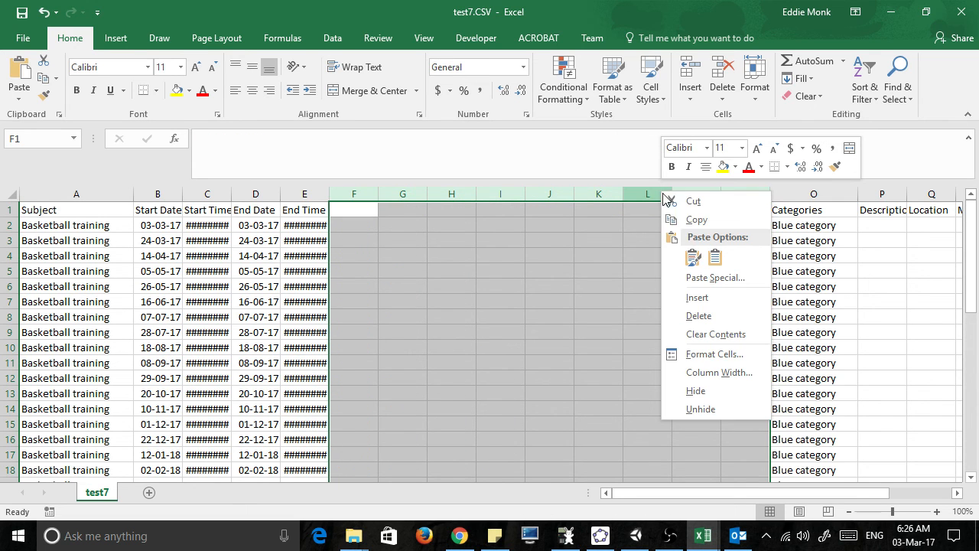
click(701, 408)
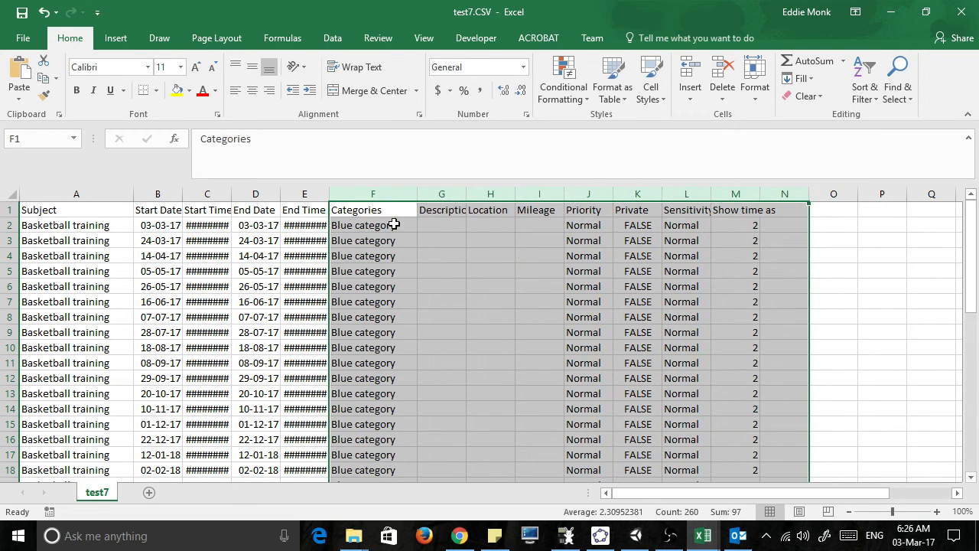
click(441, 210)
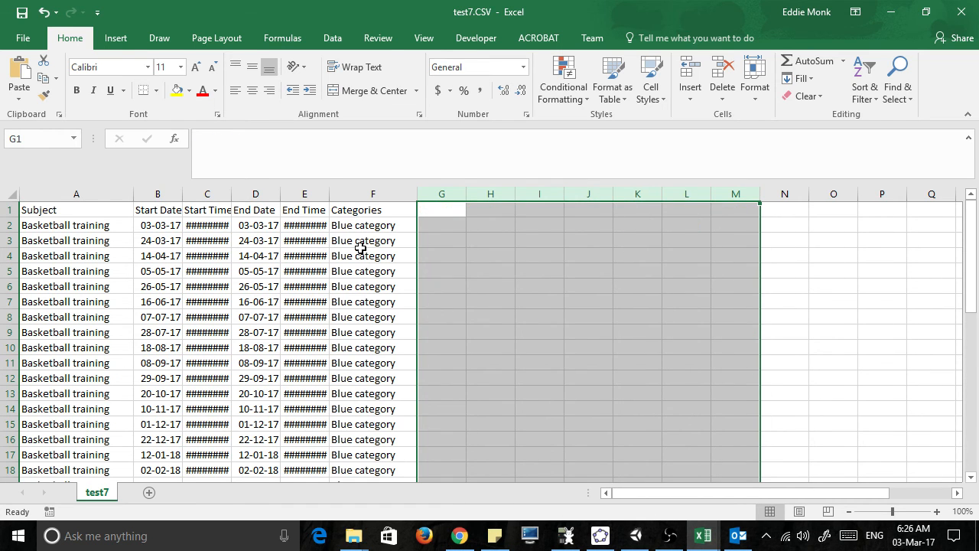
click(373, 240)
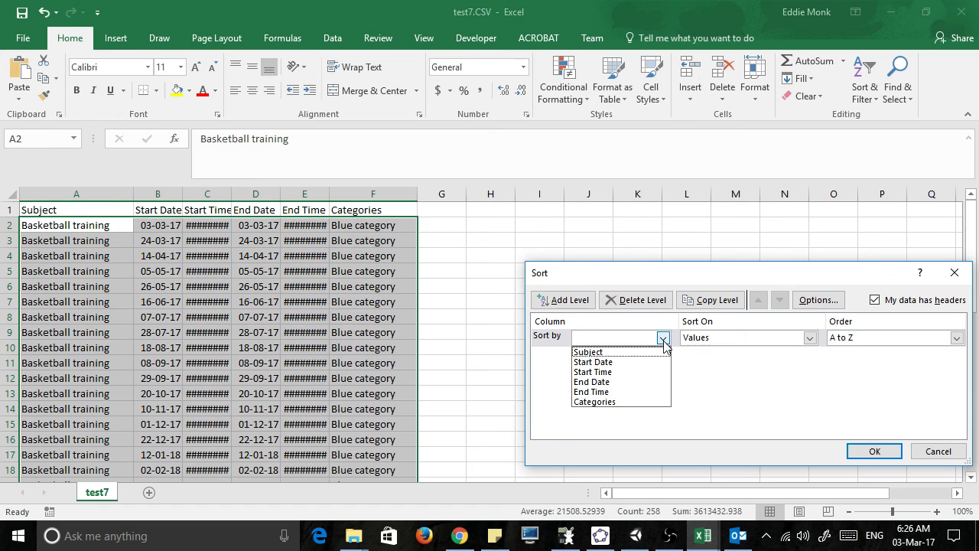
Sort the rows by Categories A to Z so Blue rows precede Green rows
click(594, 401)
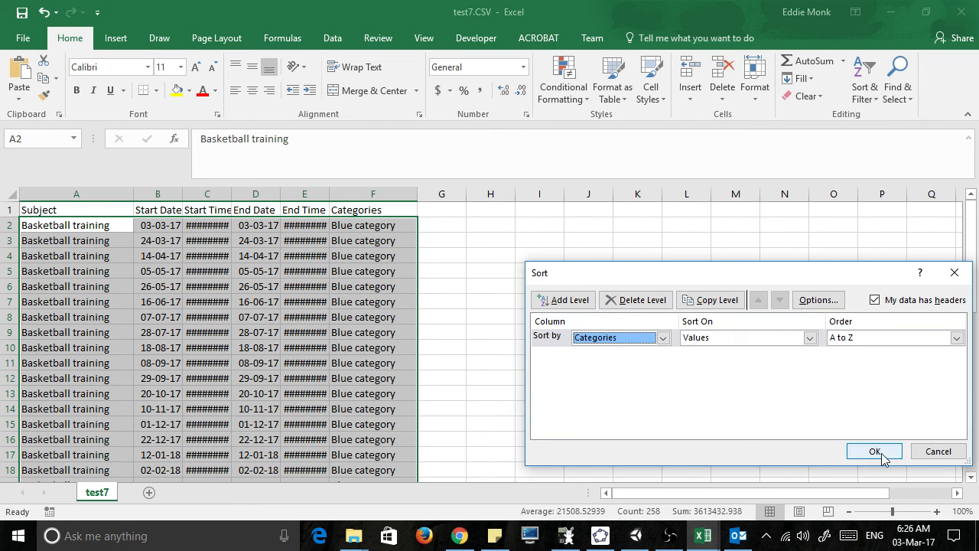
click(875, 450)
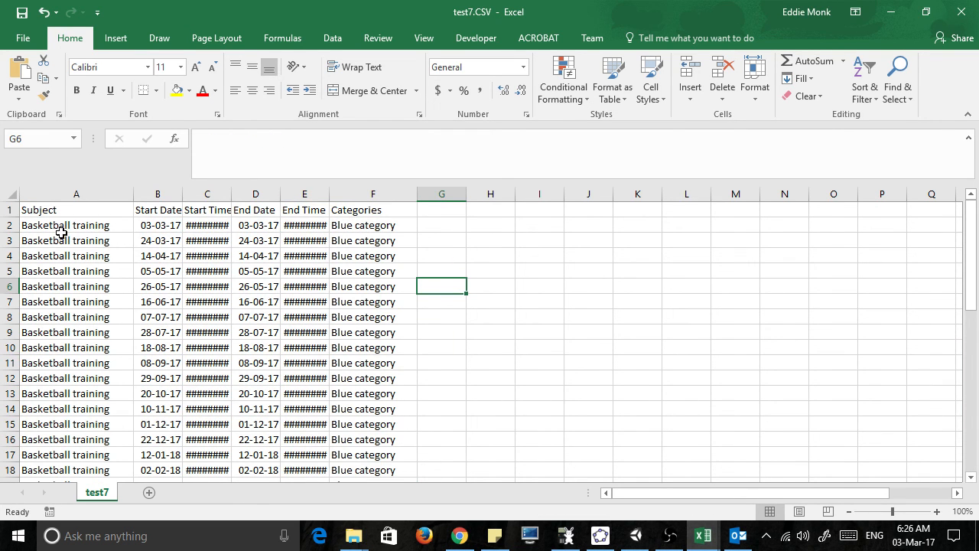
mouse_move(110, 316)
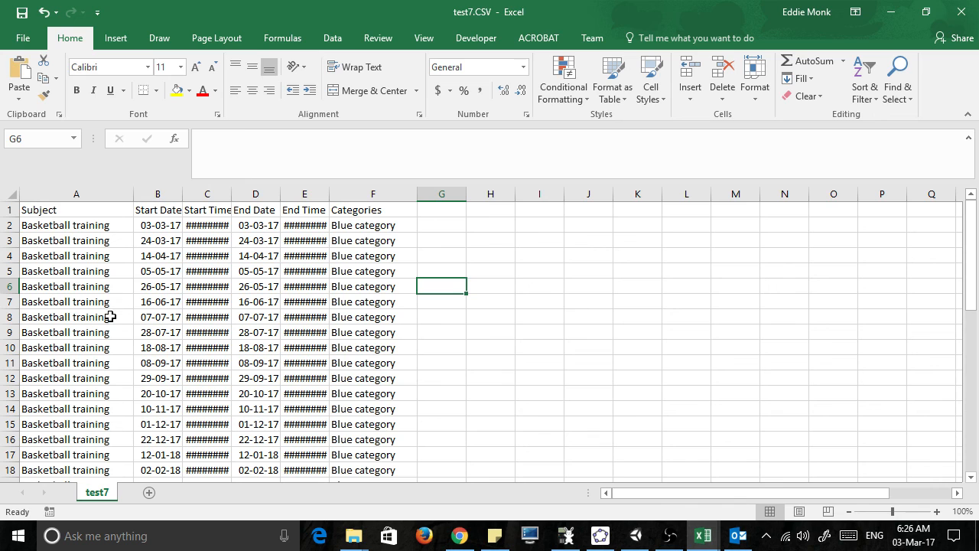
mouse_move(348, 226)
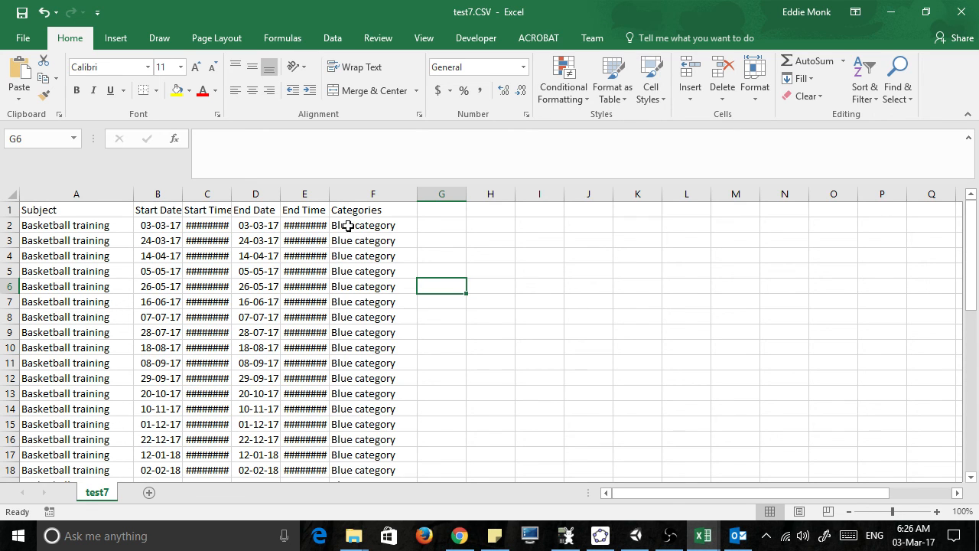
scroll(down, 3)
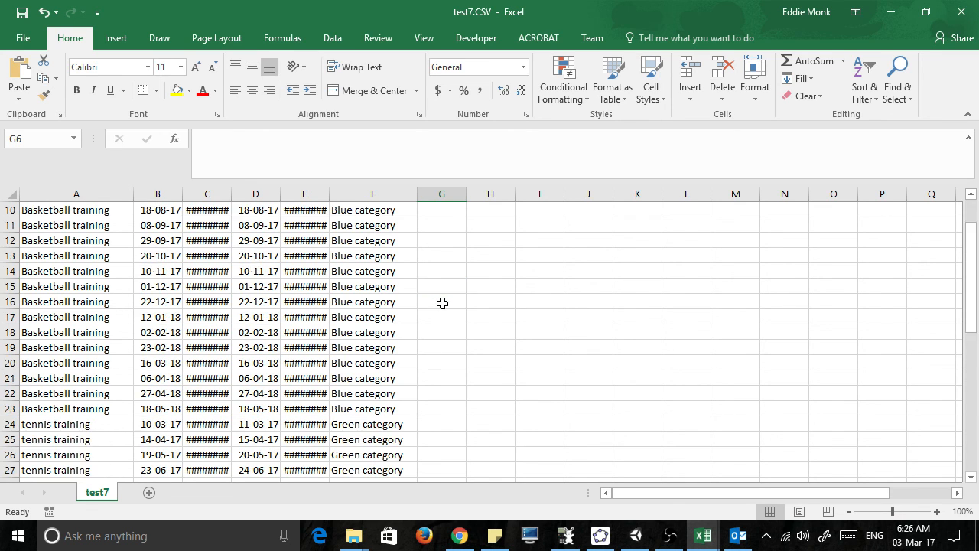
scroll(down, 3)
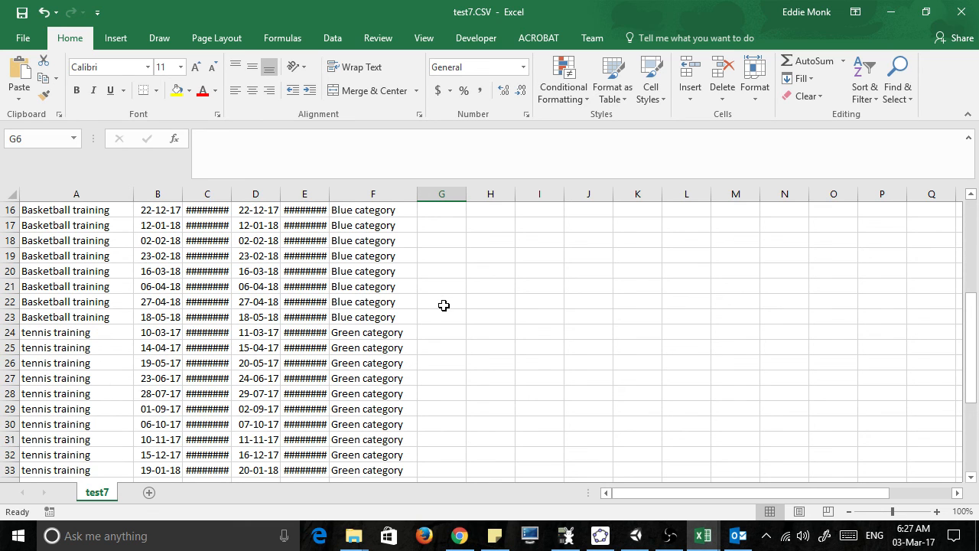
mouse_move(655, 507)
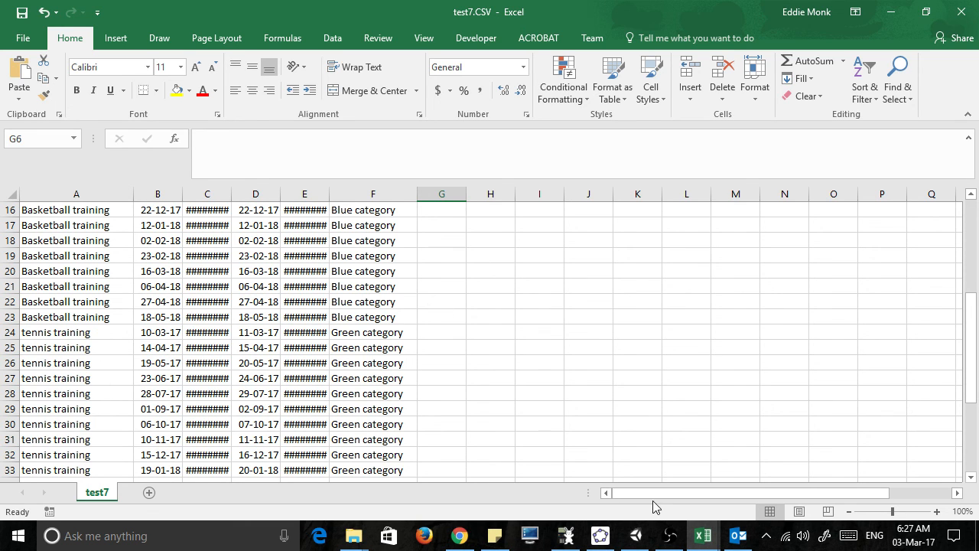